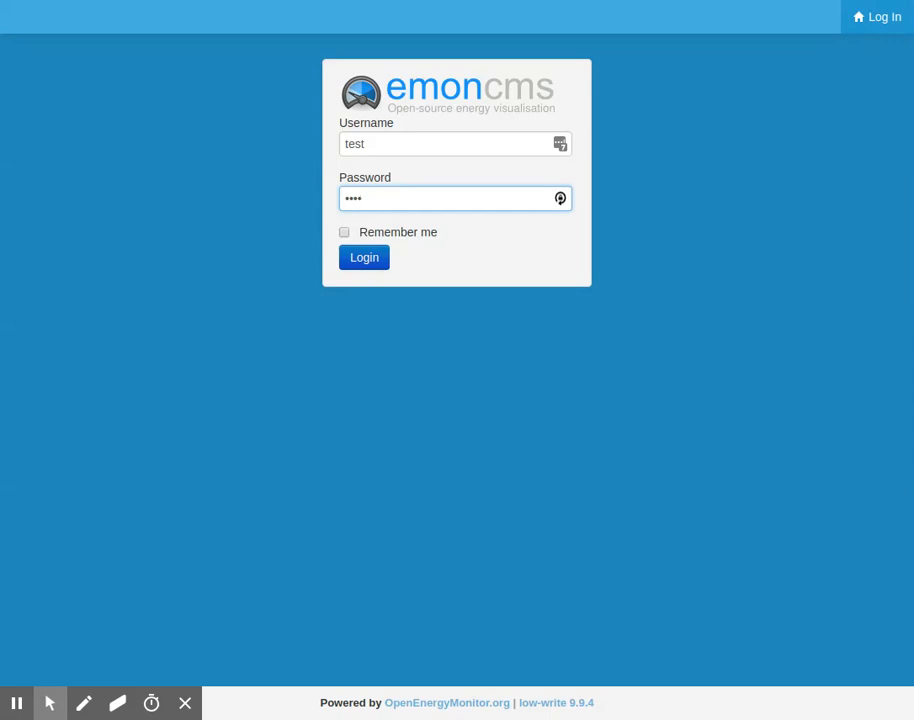
Log in with the account credentials to reach the Feeds page listing node emonpi.
left_click(364, 256)
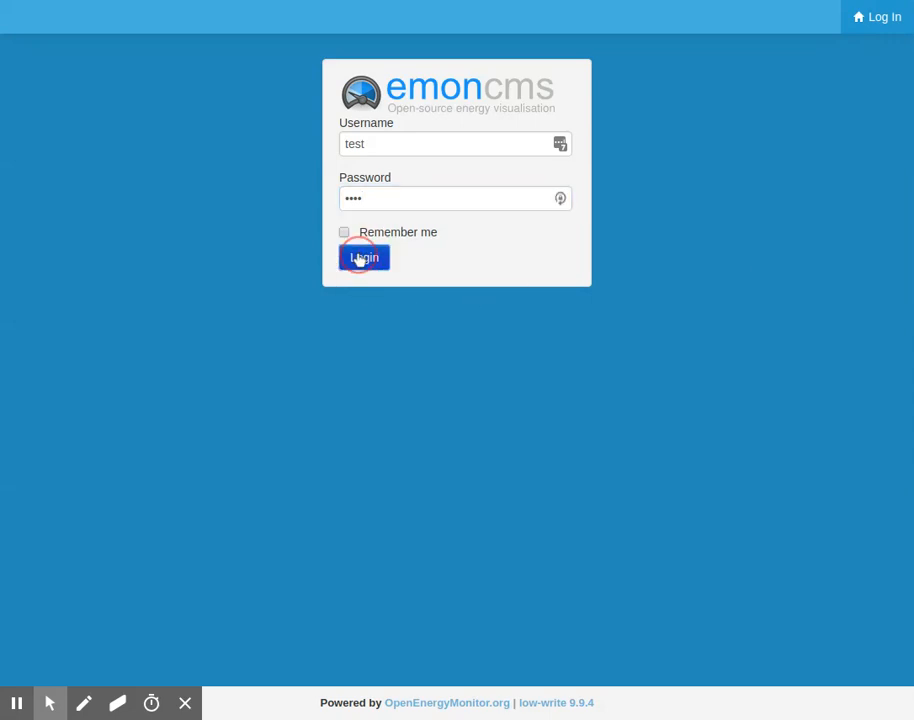
left_click(364, 256)
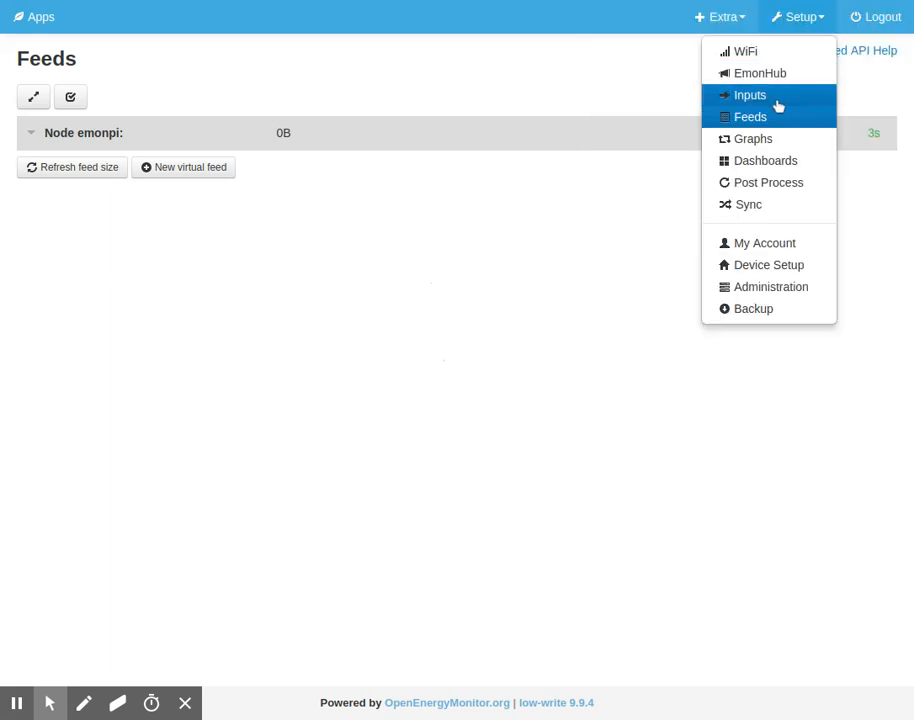
Go to the Inputs page showing the openevse node's amp, wh, temperature, pilot, state inputs.
left_click(748, 96)
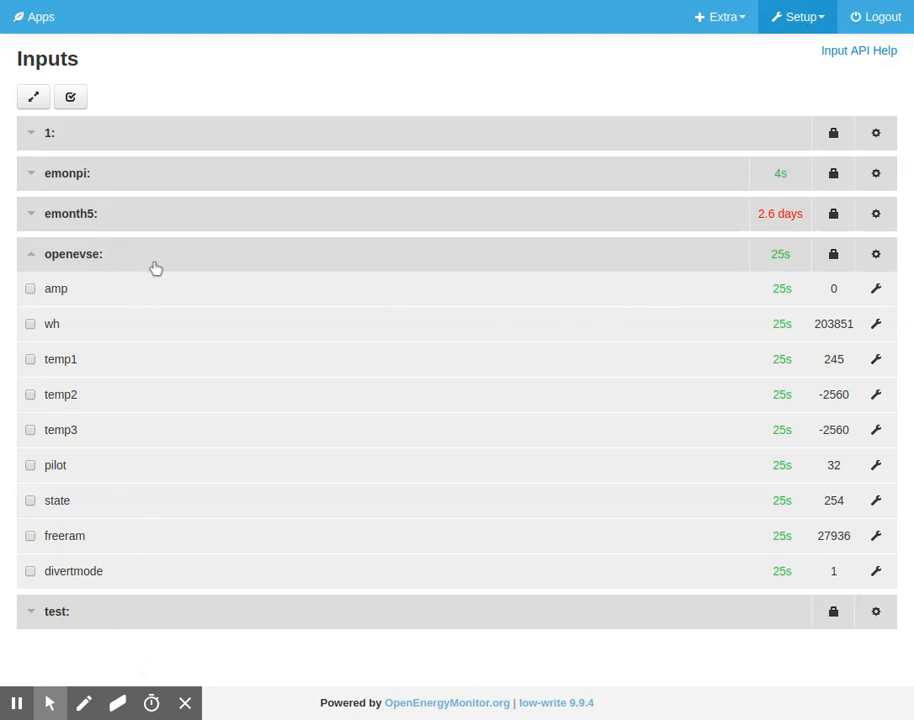
mouse_move(804, 516)
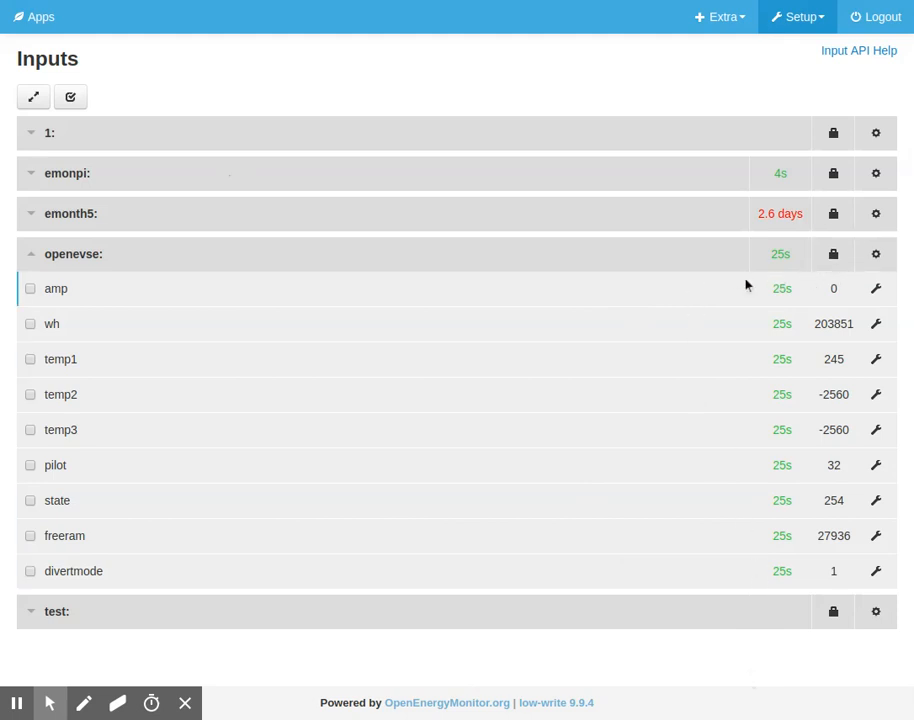
Switch on the Device Module Beta feature under My Account's Beta Features.
left_click(796, 16)
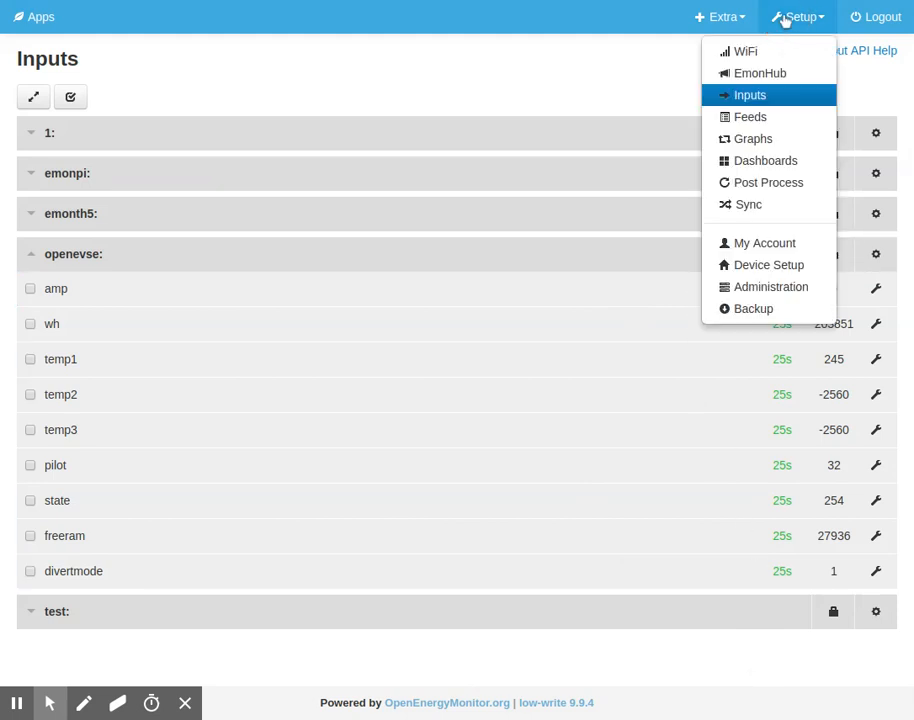
mouse_move(744, 52)
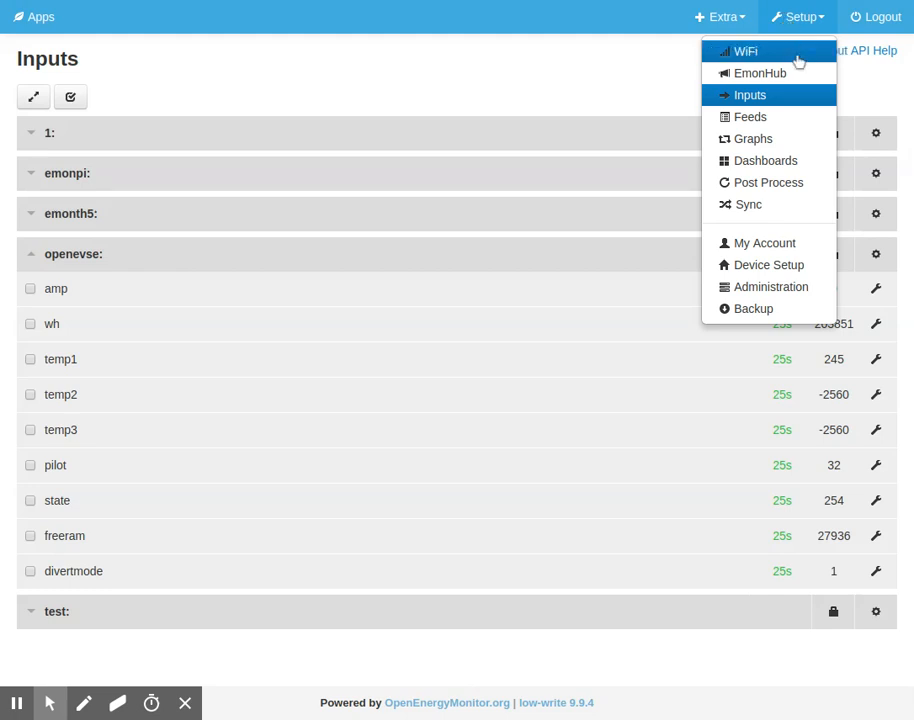
mouse_move(760, 72)
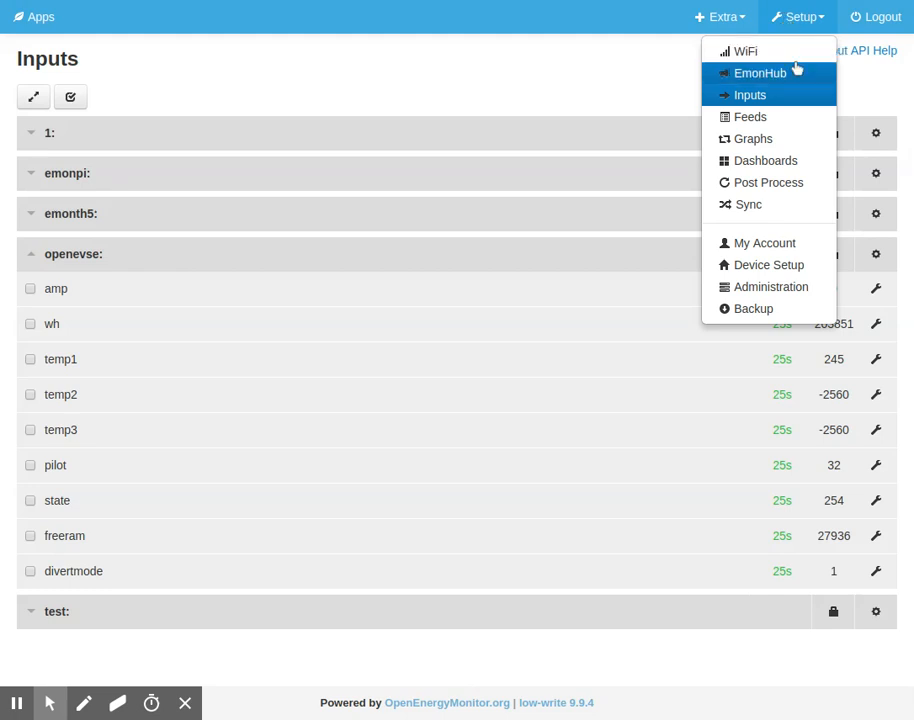
mouse_move(764, 244)
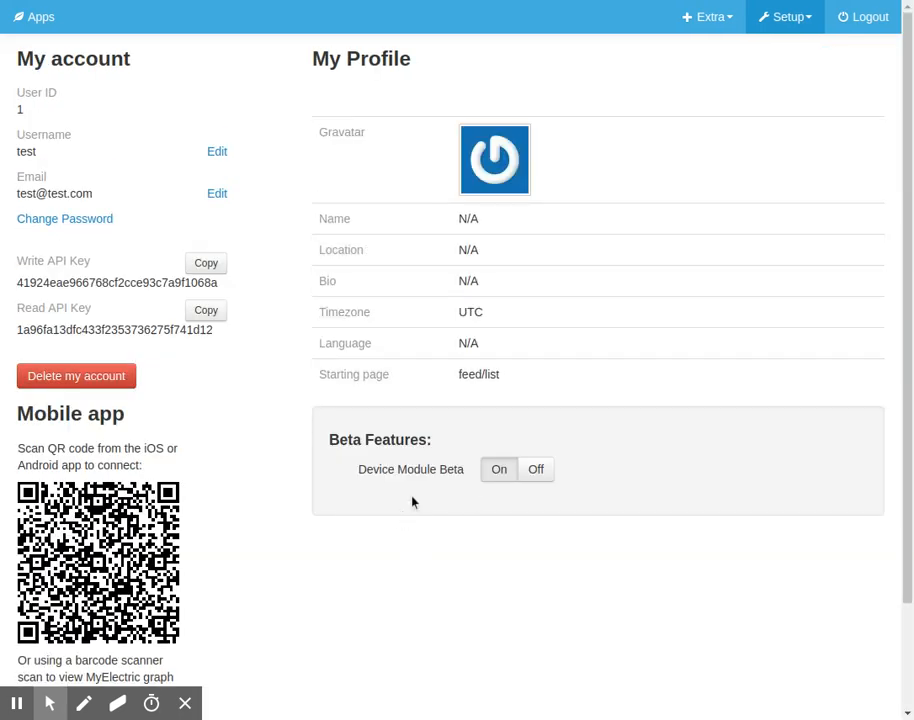
left_click(500, 468)
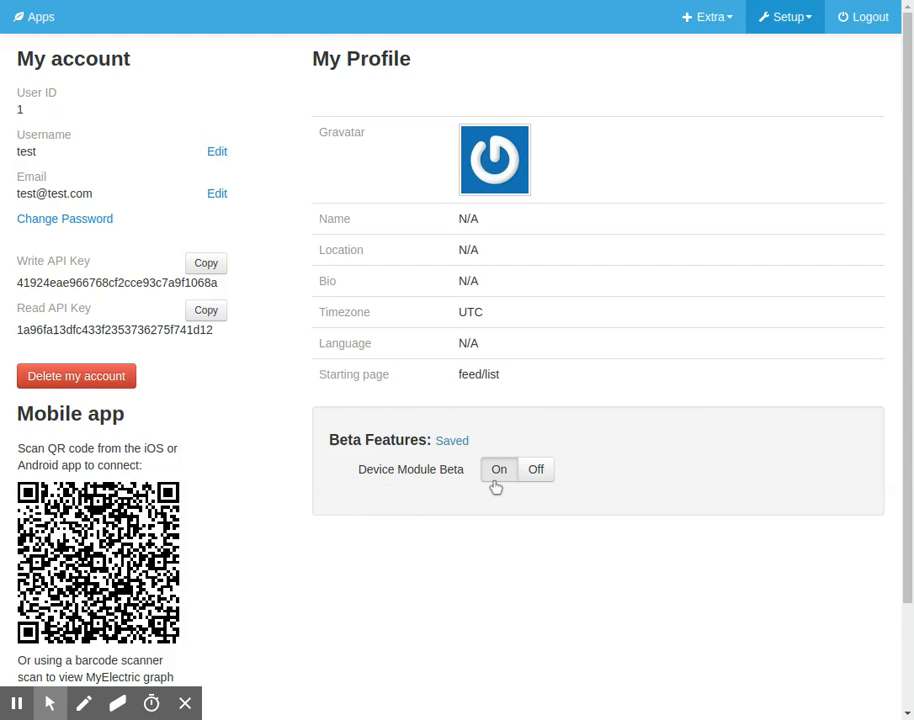
left_click(498, 468)
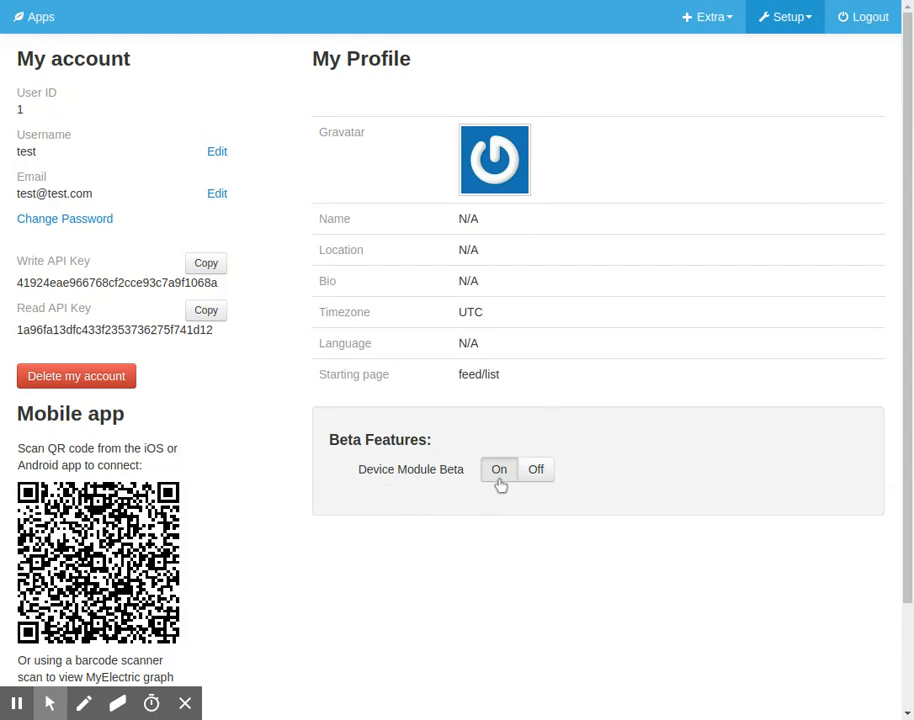
left_click(784, 16)
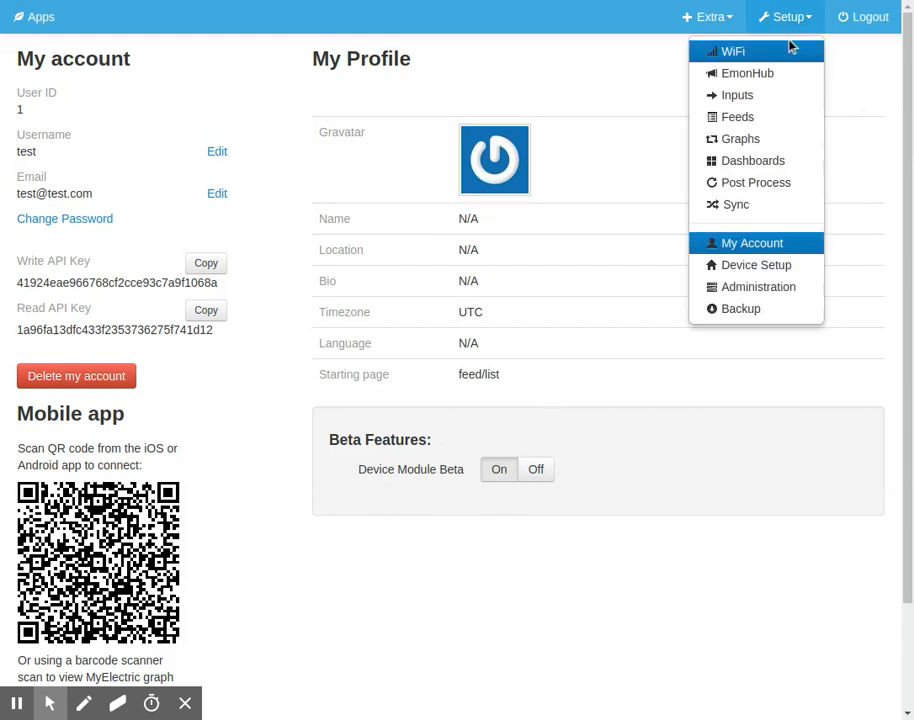
mouse_move(736, 96)
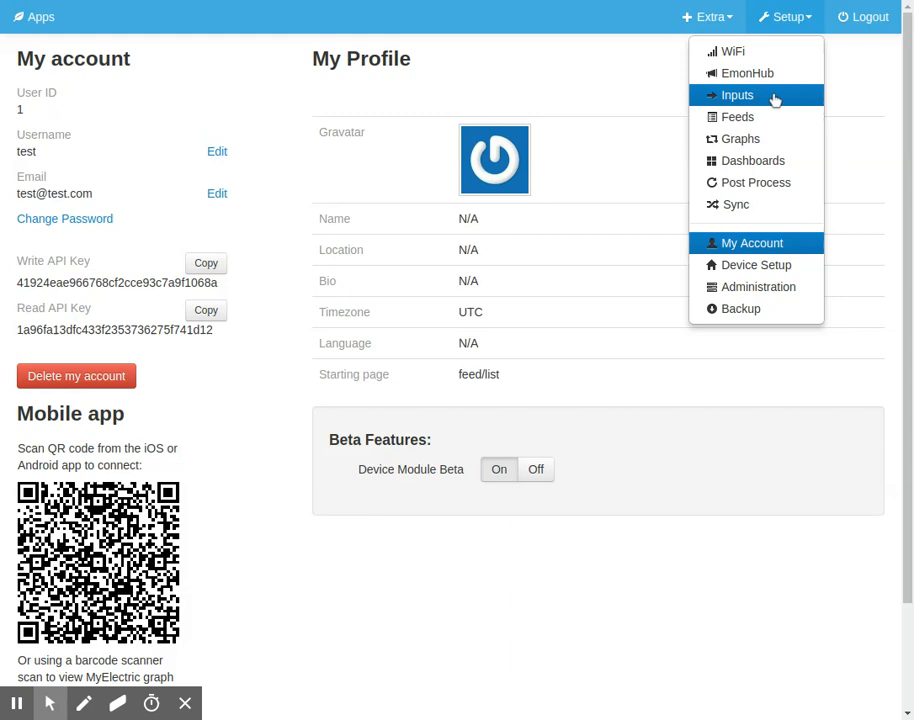
mouse_move(722, 104)
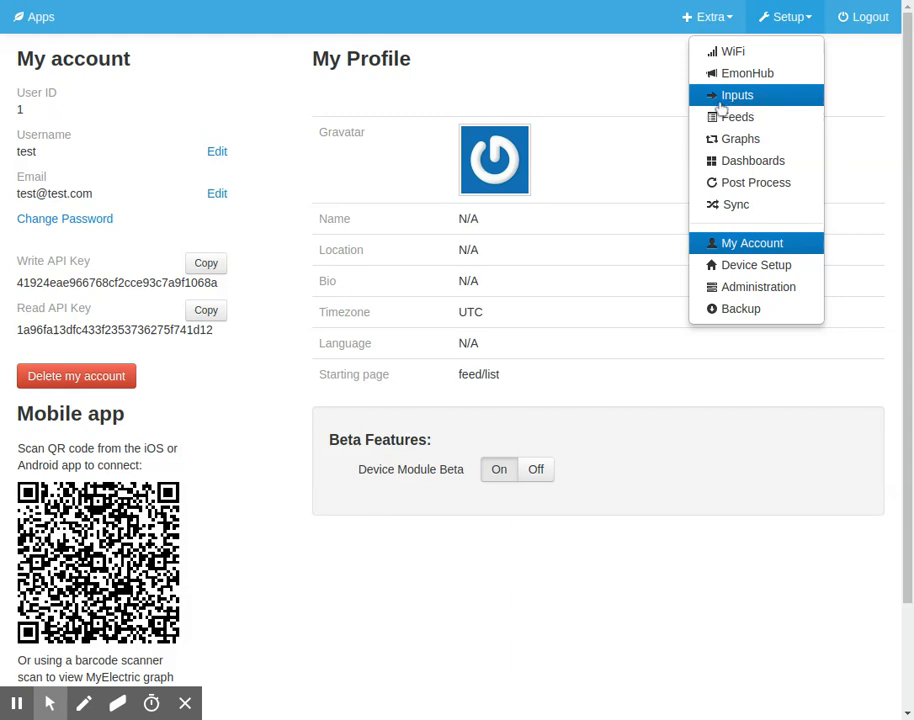
mouse_move(762, 102)
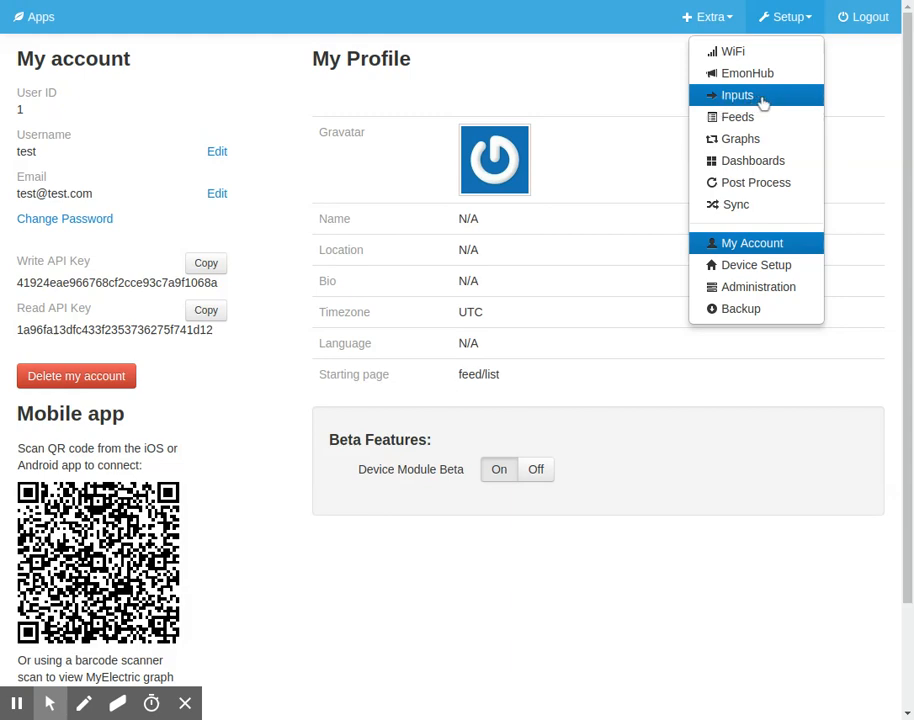
Configure the openevse node on the Inputs page as an OpenEVSE device.
left_click(736, 96)
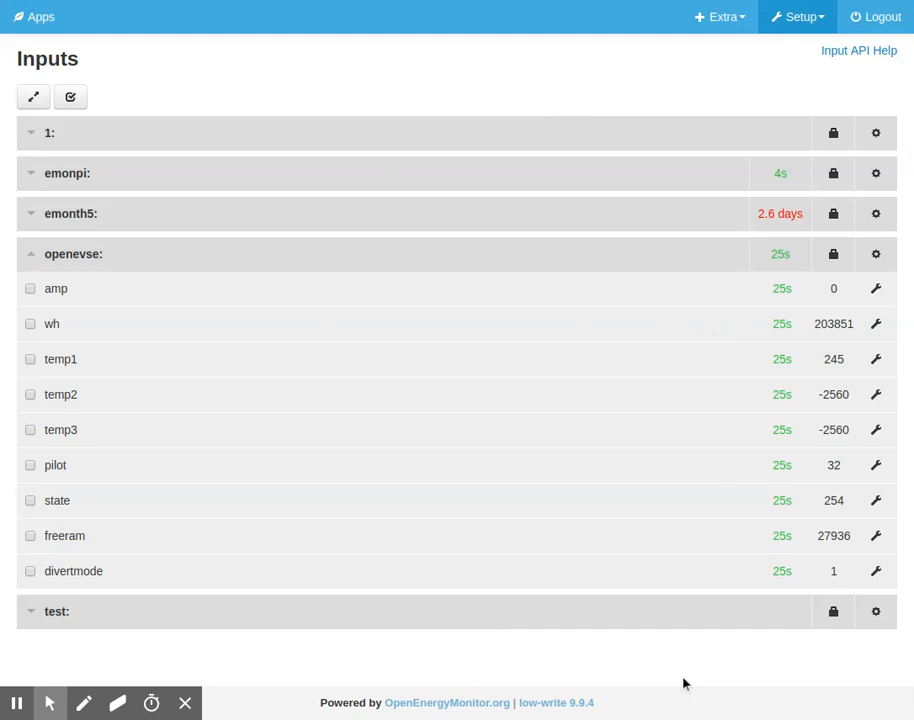
mouse_move(876, 254)
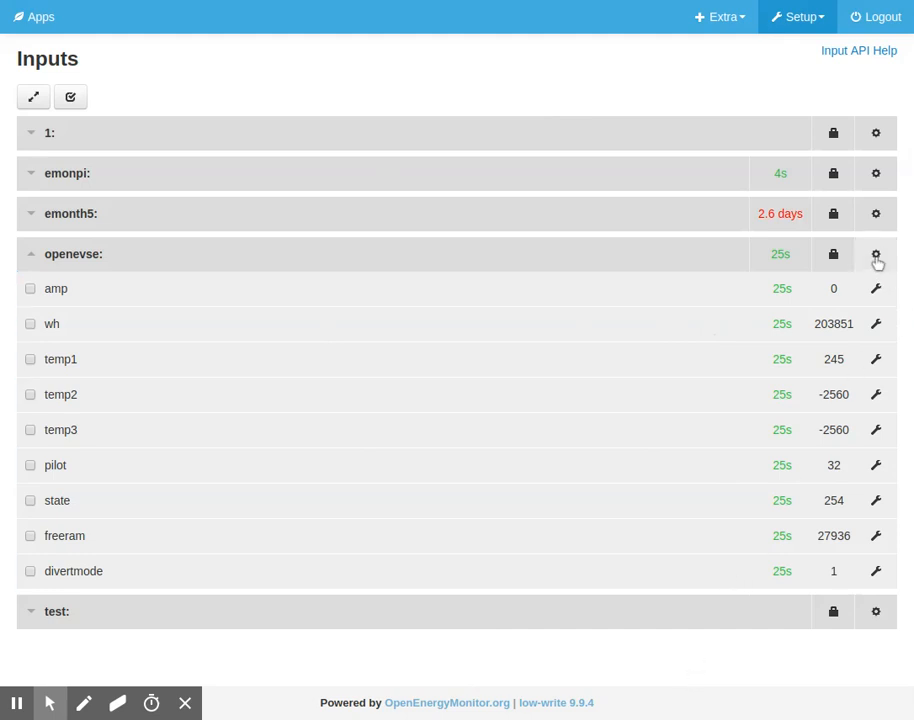
mouse_move(880, 262)
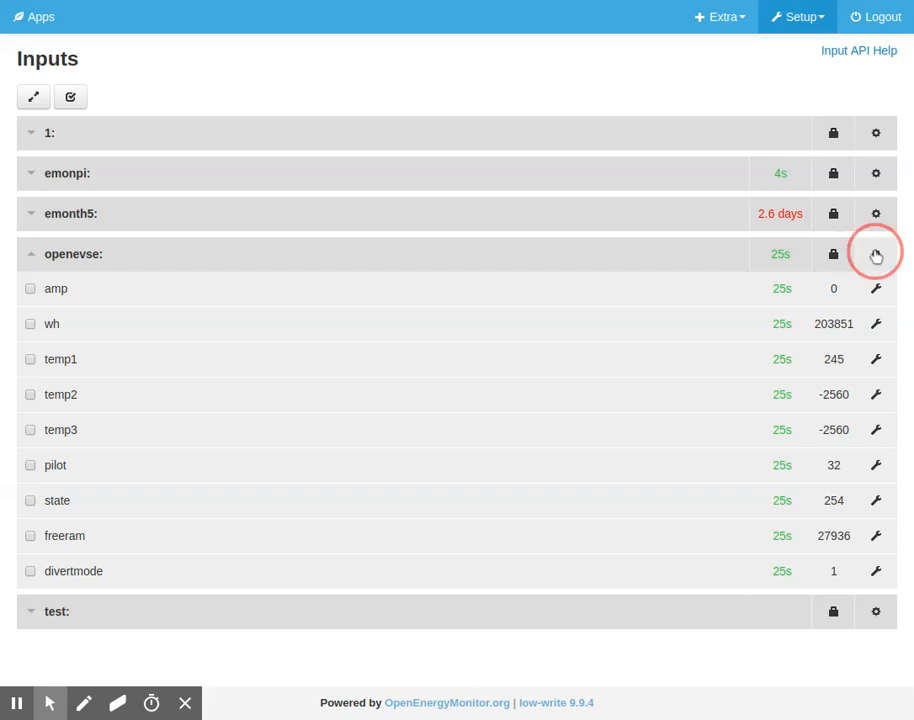
left_click(876, 252)
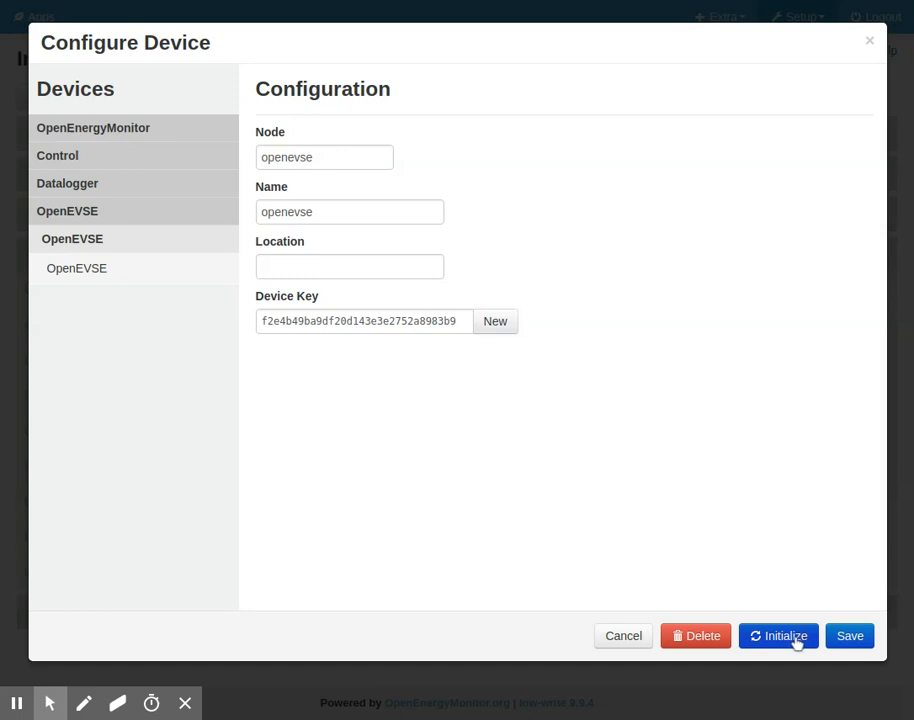
mouse_move(850, 636)
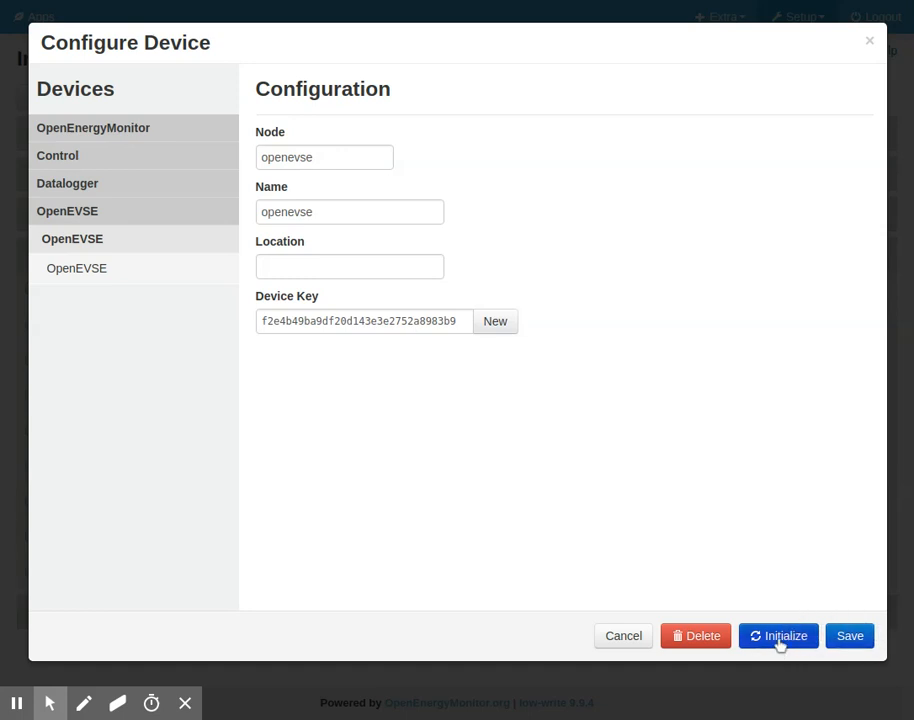
Bring up the Initialize Device dialog for openevse and review its seven feeds and six input processes.
left_click(778, 636)
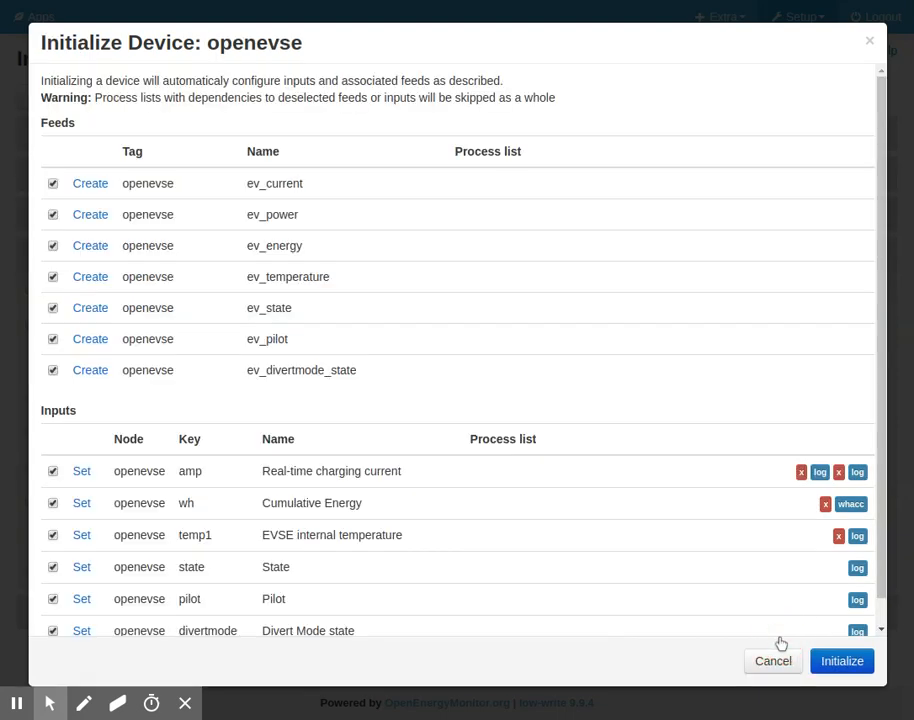
scroll("down", 3)
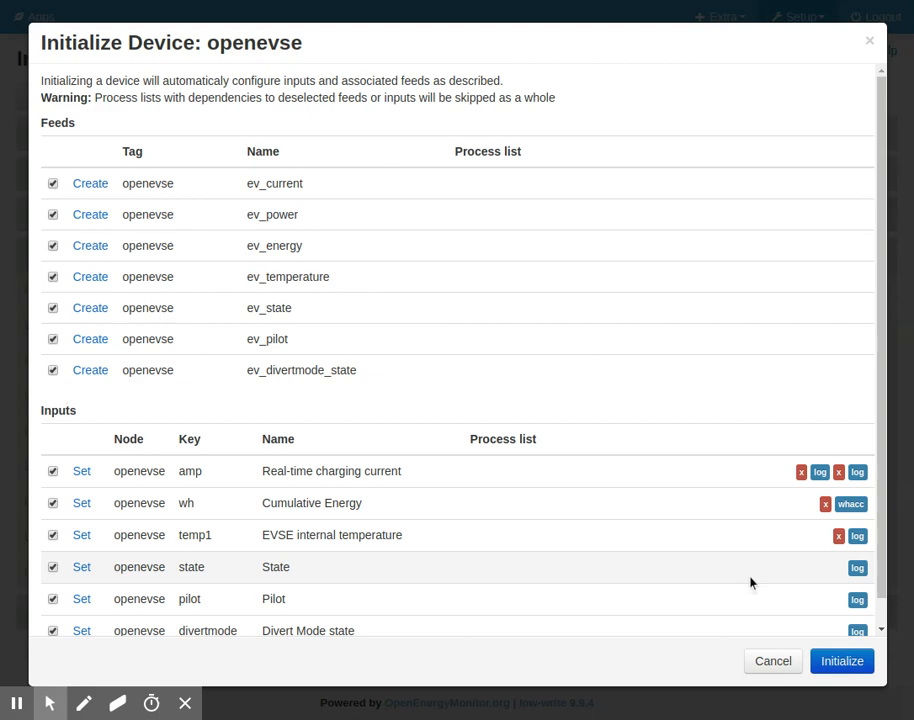
scroll("down", 3)
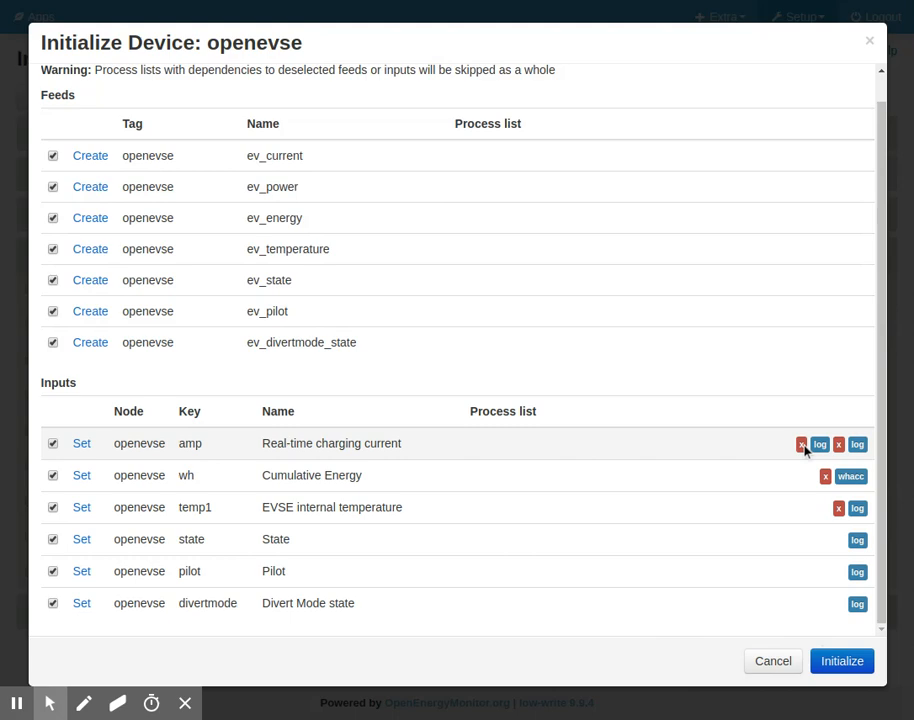
mouse_move(822, 450)
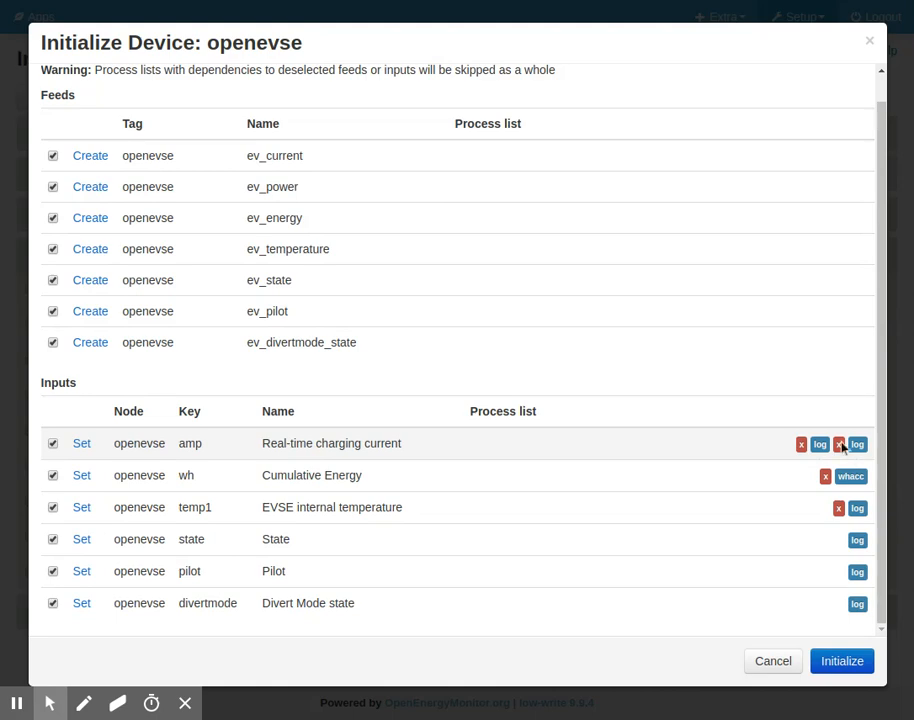
mouse_move(204, 448)
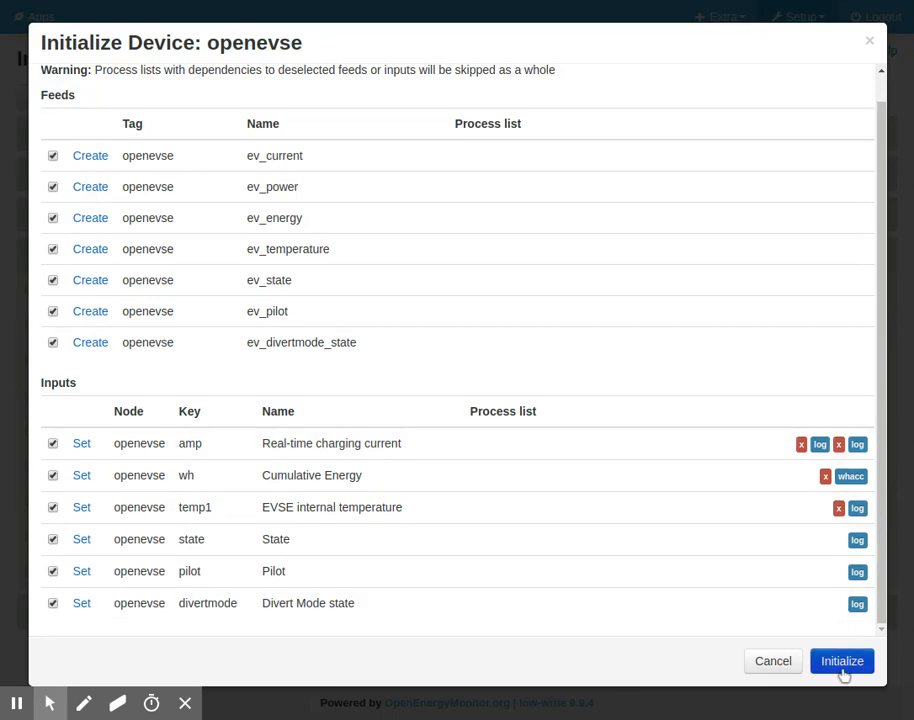
Initialize the openevse device so its inputs get logging processes and live values.
left_click(840, 660)
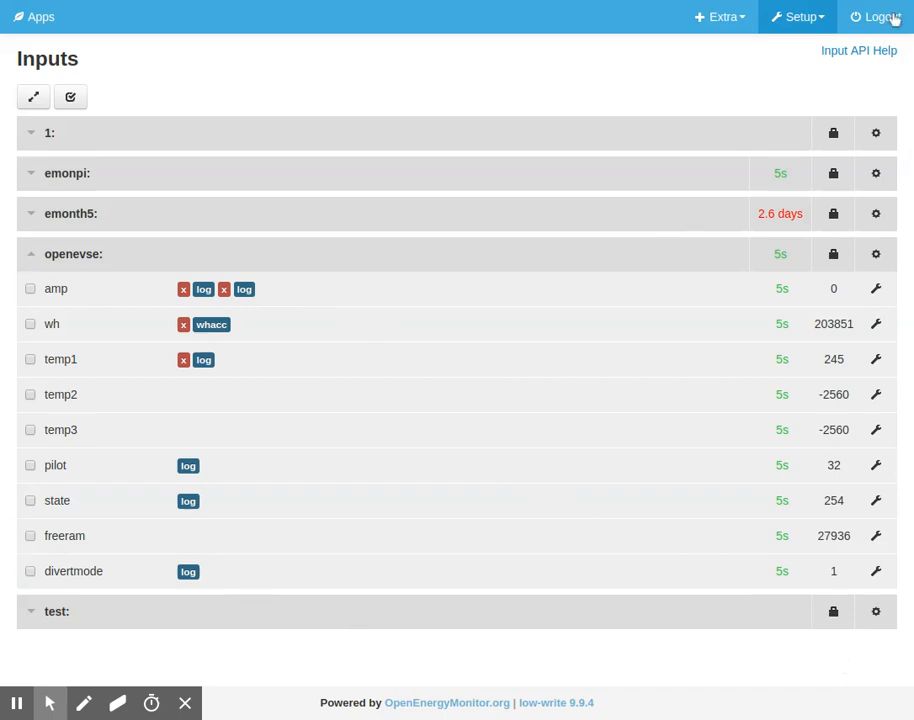
mouse_move(784, 118)
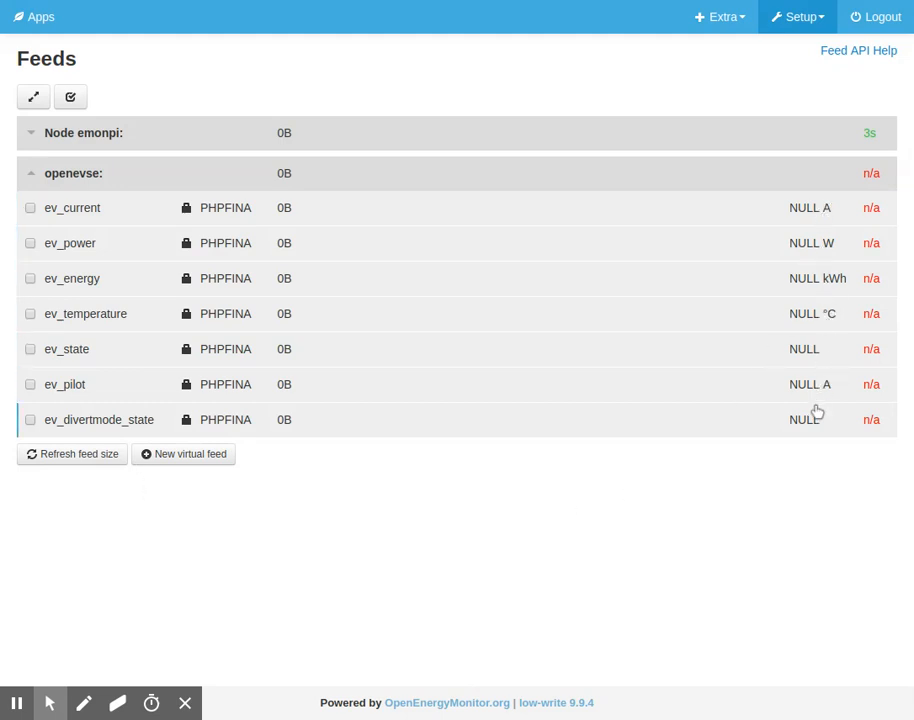
mouse_move(860, 418)
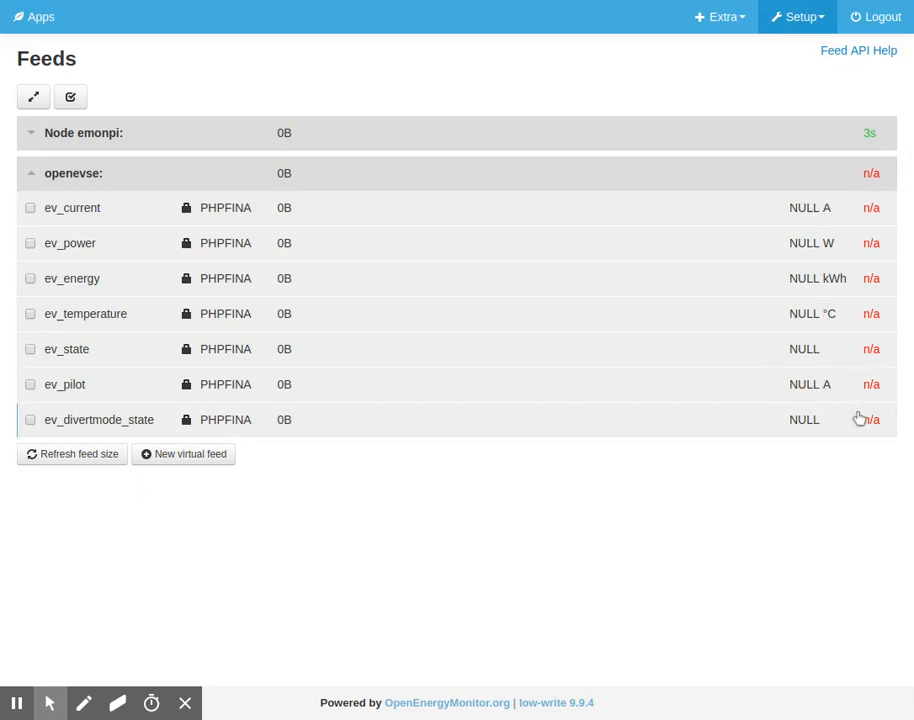
mouse_move(850, 470)
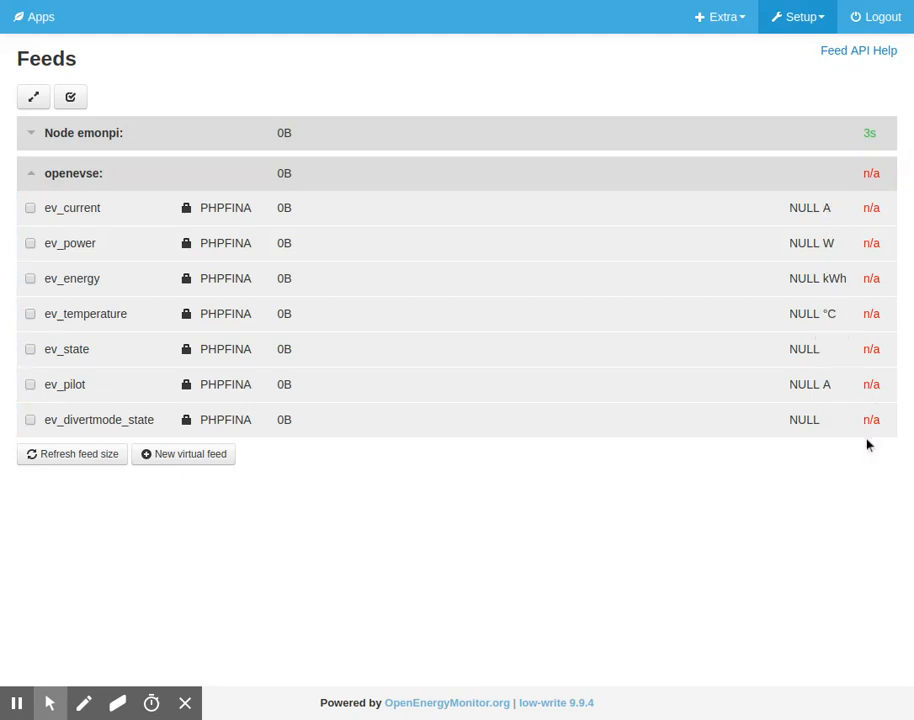
mouse_move(272, 516)
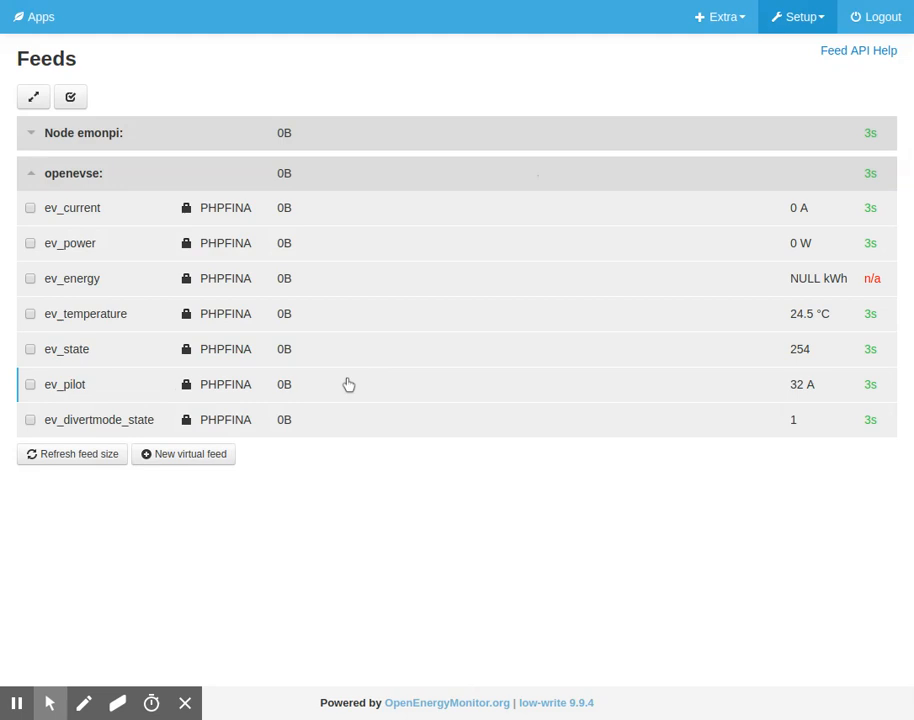
mouse_move(784, 500)
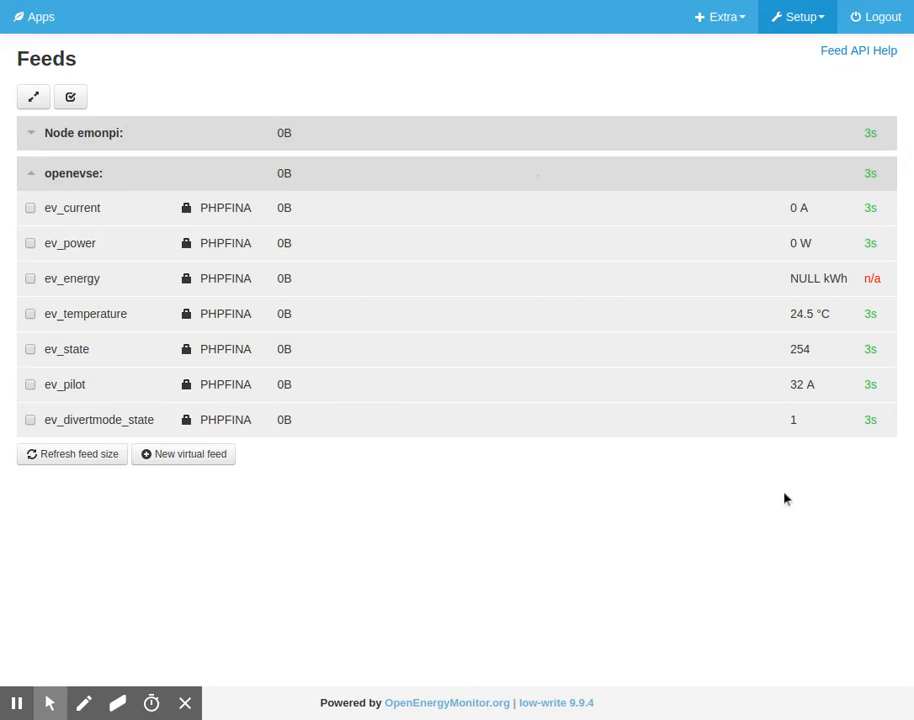
mouse_move(804, 318)
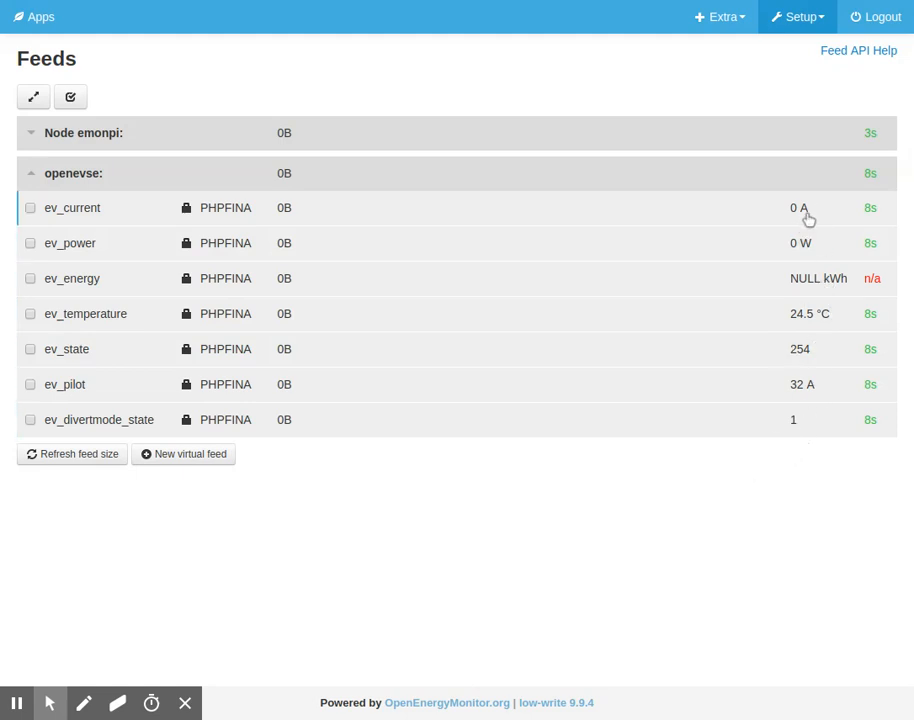
mouse_move(838, 464)
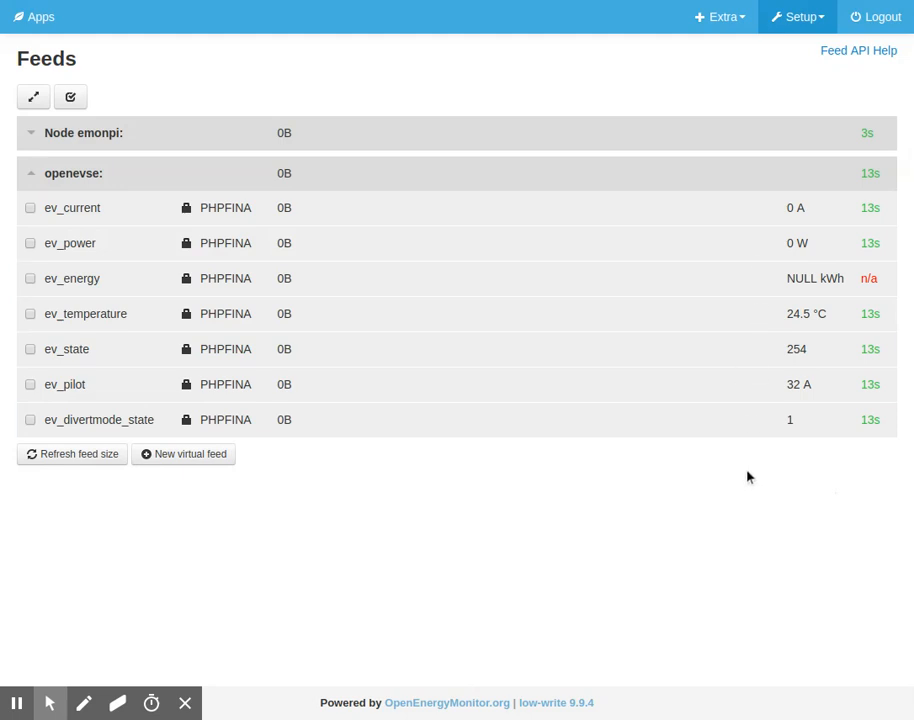
mouse_move(736, 468)
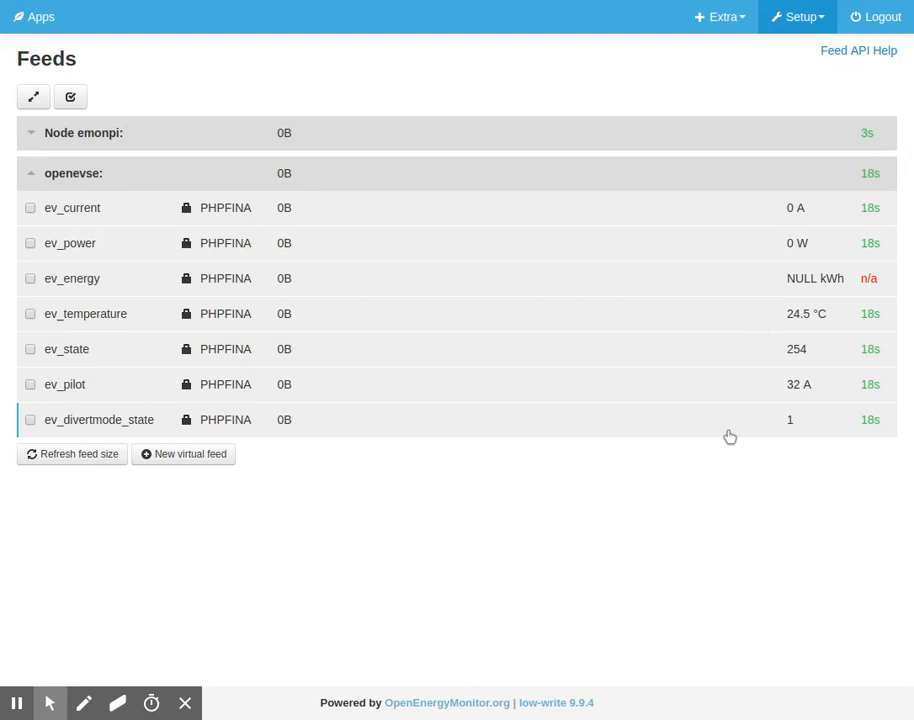
mouse_move(700, 460)
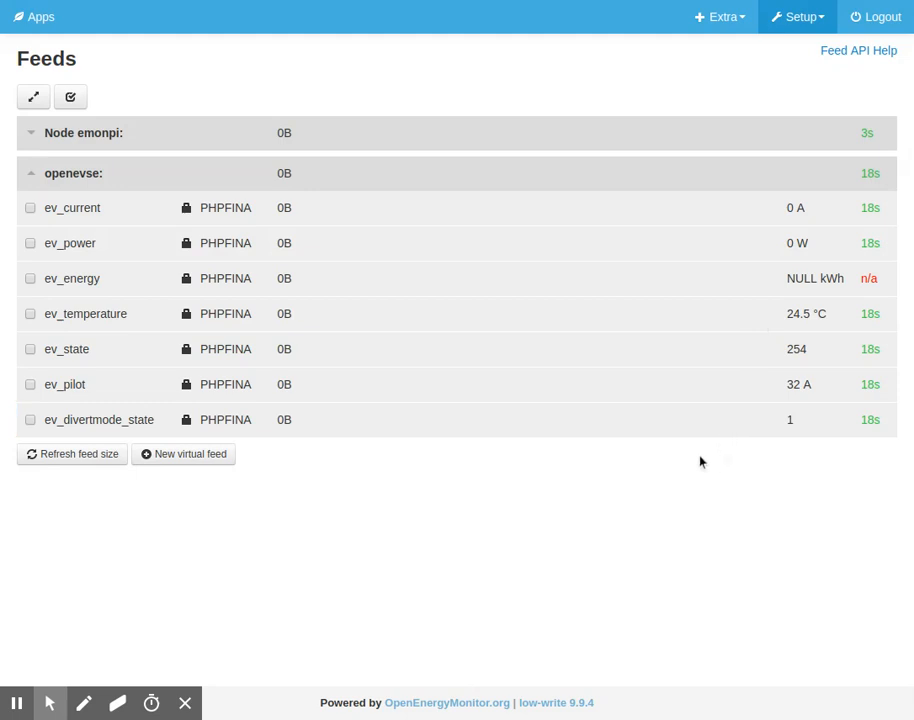
mouse_move(704, 448)
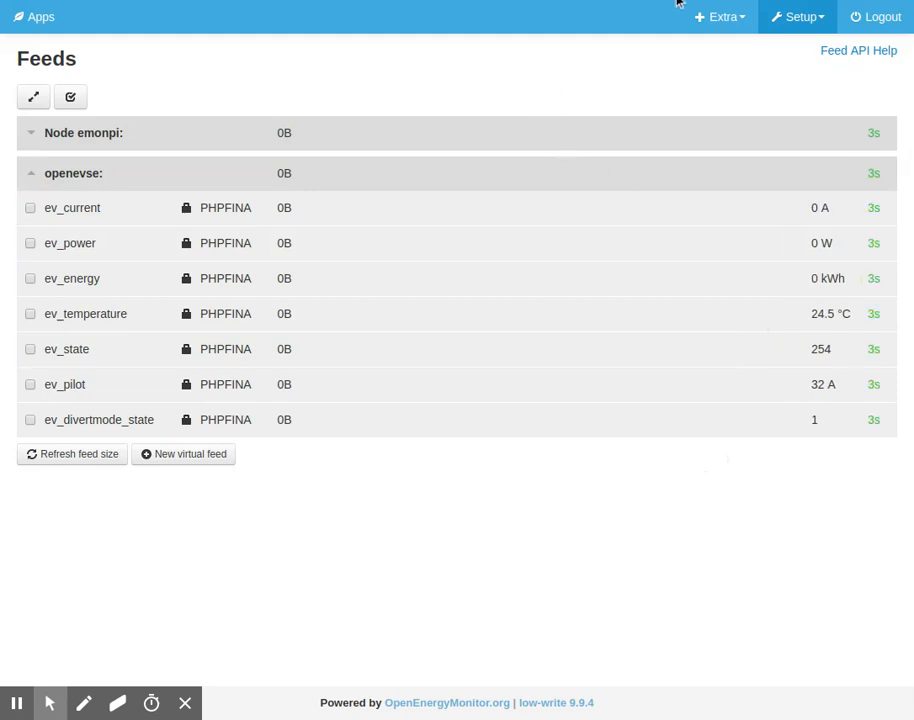
mouse_move(670, 6)
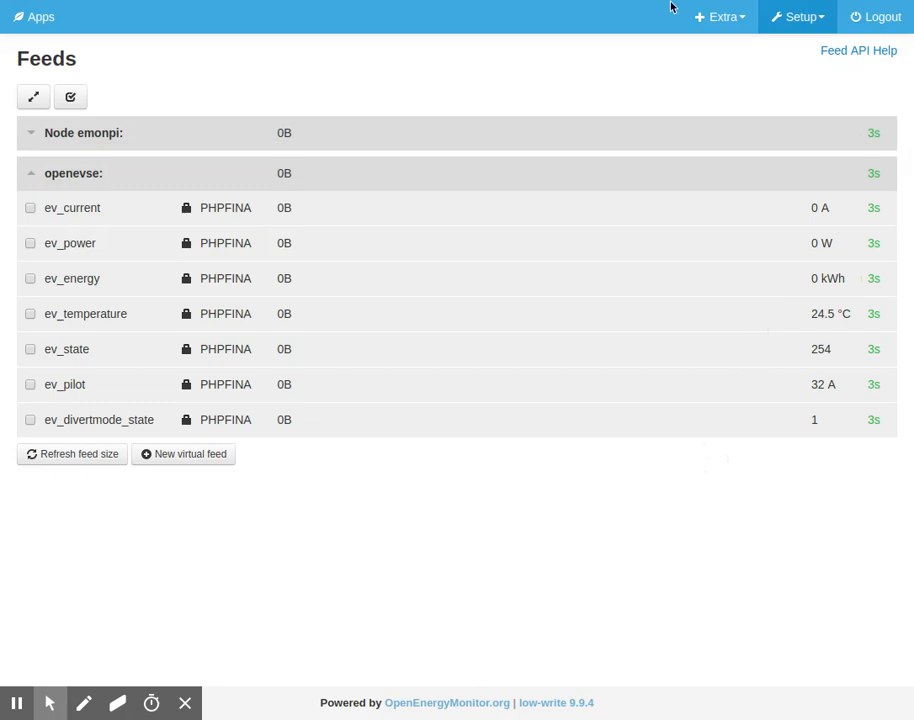
mouse_move(784, 160)
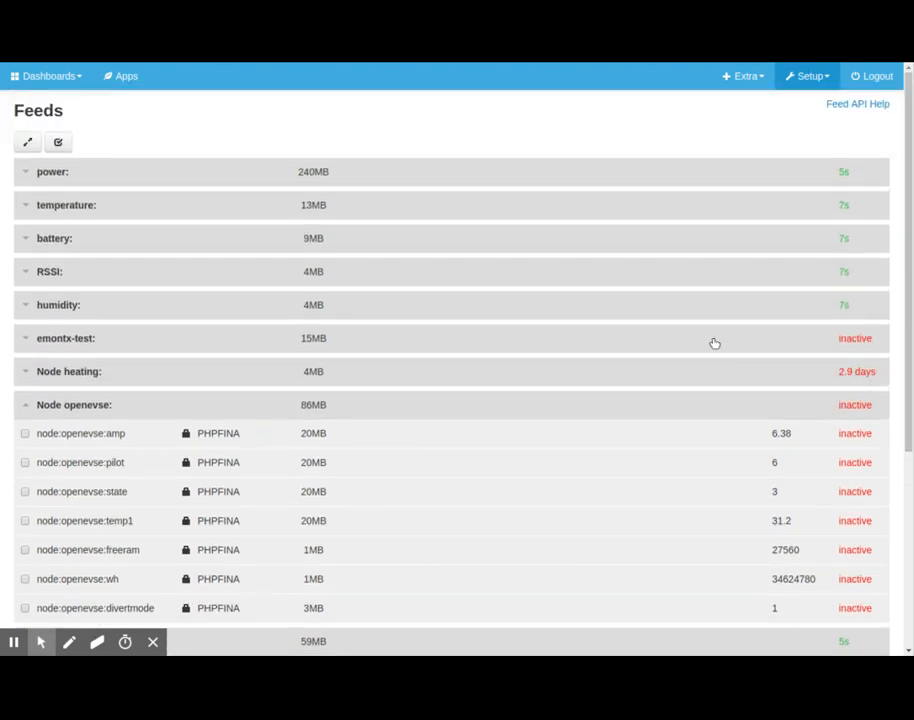
Scroll the Feeds list to the older inactive openevse, emonpi and totalwatt feed groups.
scroll("down", 3)
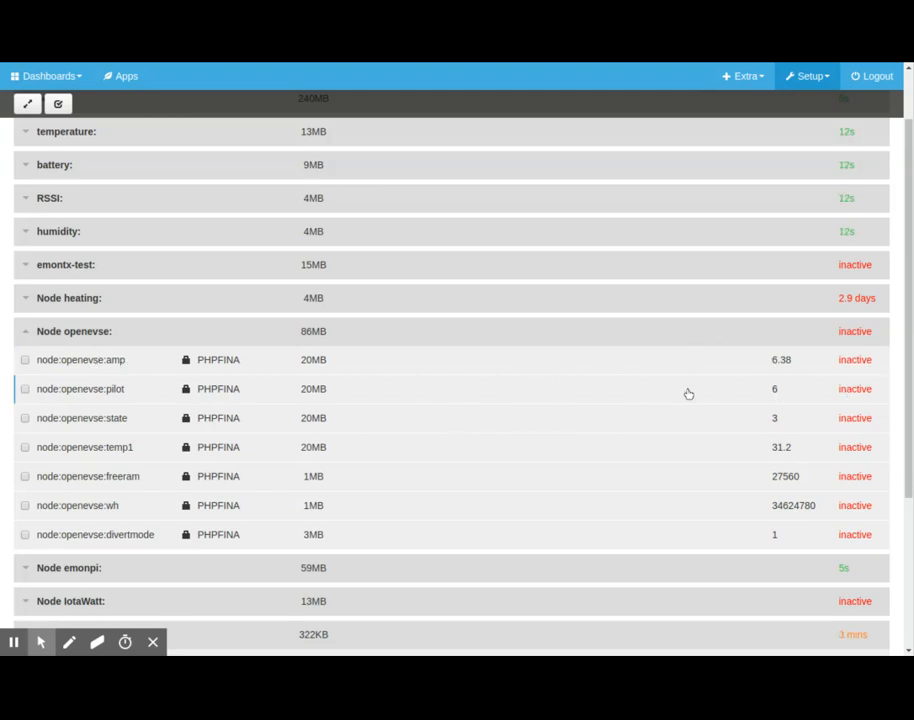
mouse_move(420, 370)
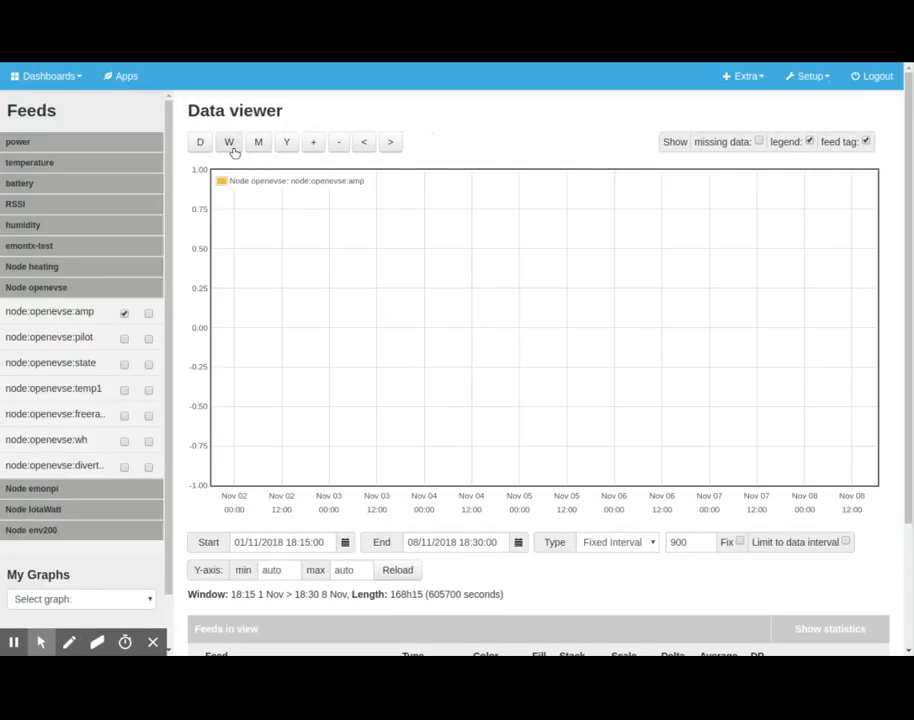
View the openevse amp feed over a week, then zoom onto a single charging session.
left_click(228, 140)
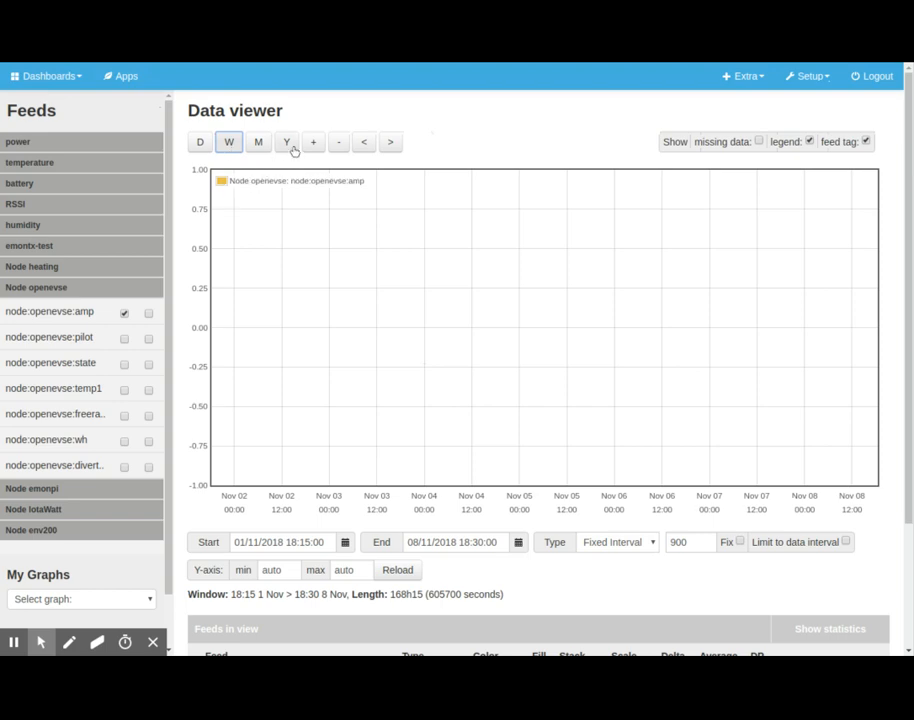
left_click(338, 140)
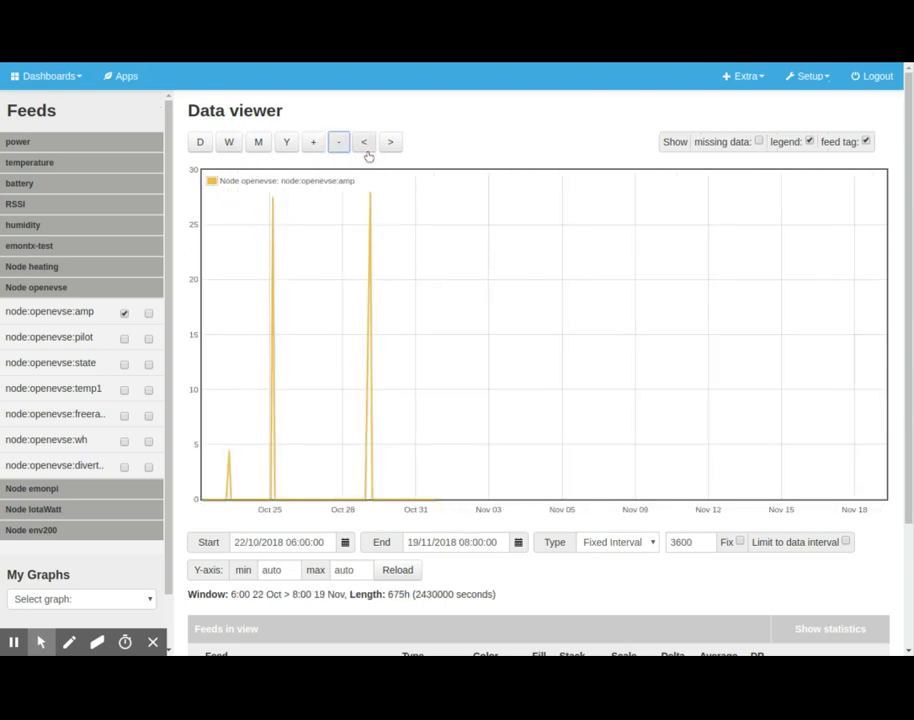
left_click(364, 140)
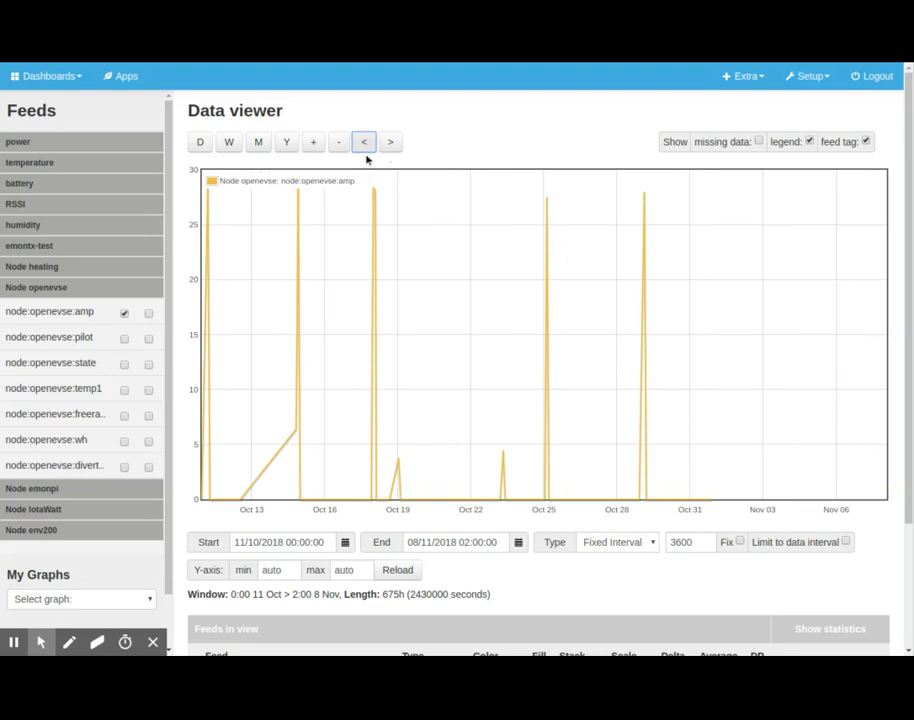
left_click(364, 140)
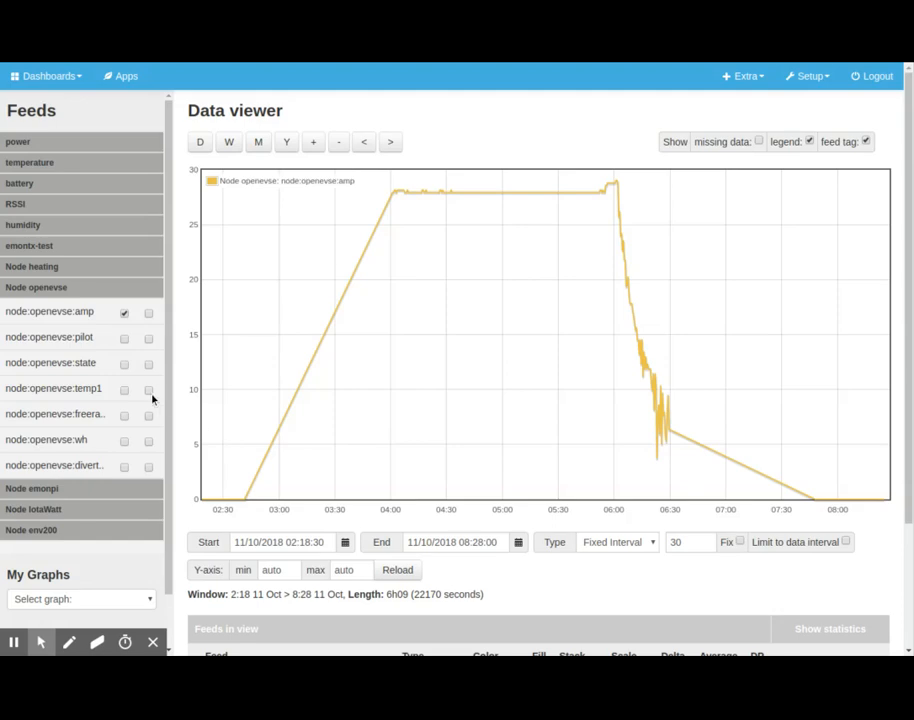
Add the temp1 feed to the graph, zoom out, then remove it leaving only amp for 10–11 Oct.
left_click(148, 388)
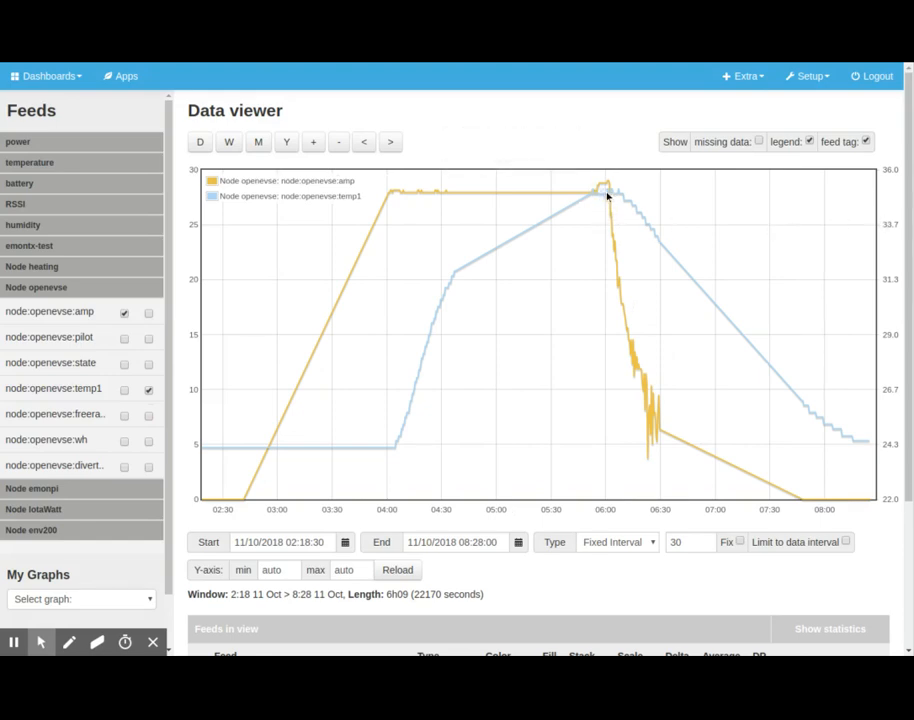
left_click(338, 140)
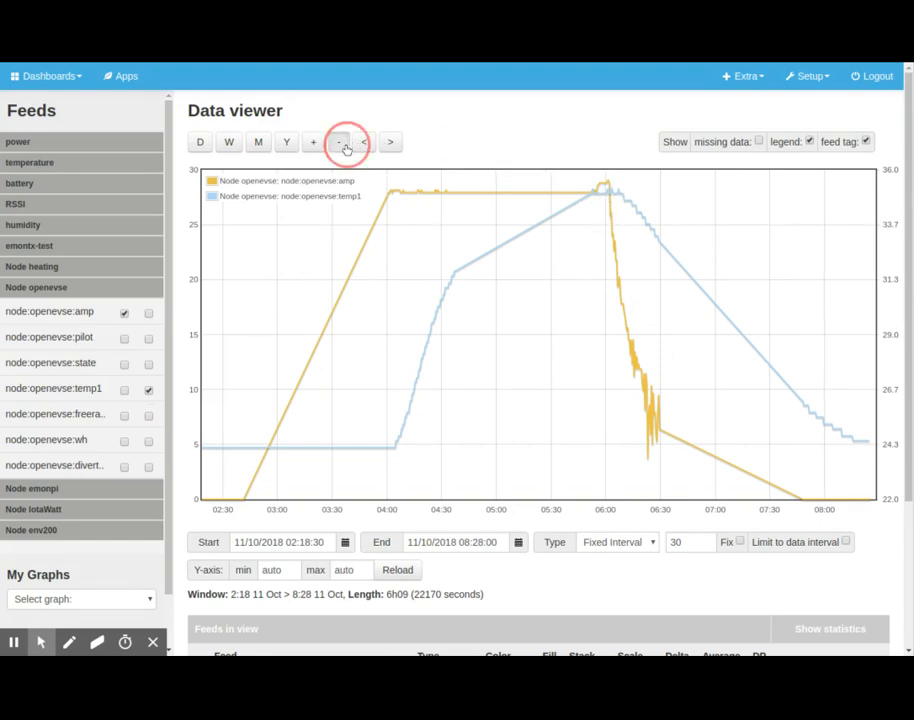
left_click(338, 140)
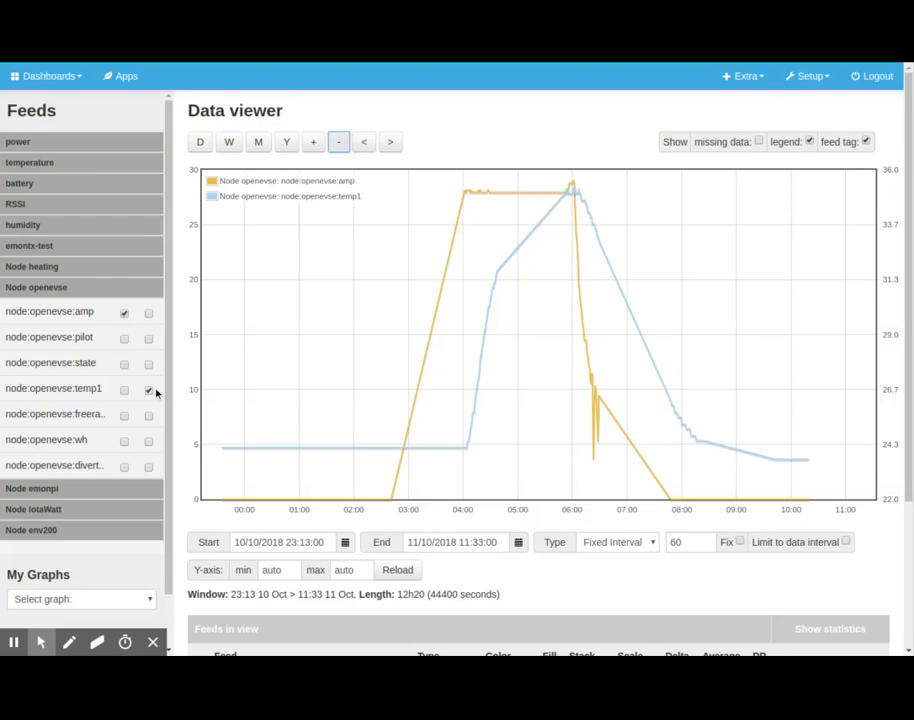
left_click(124, 388)
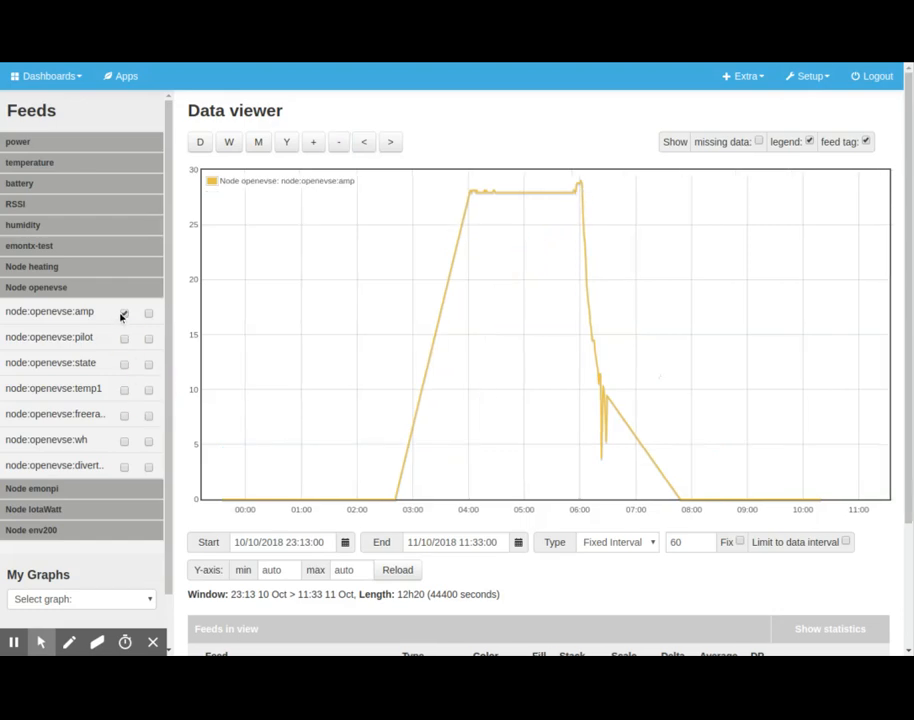
mouse_move(418, 128)
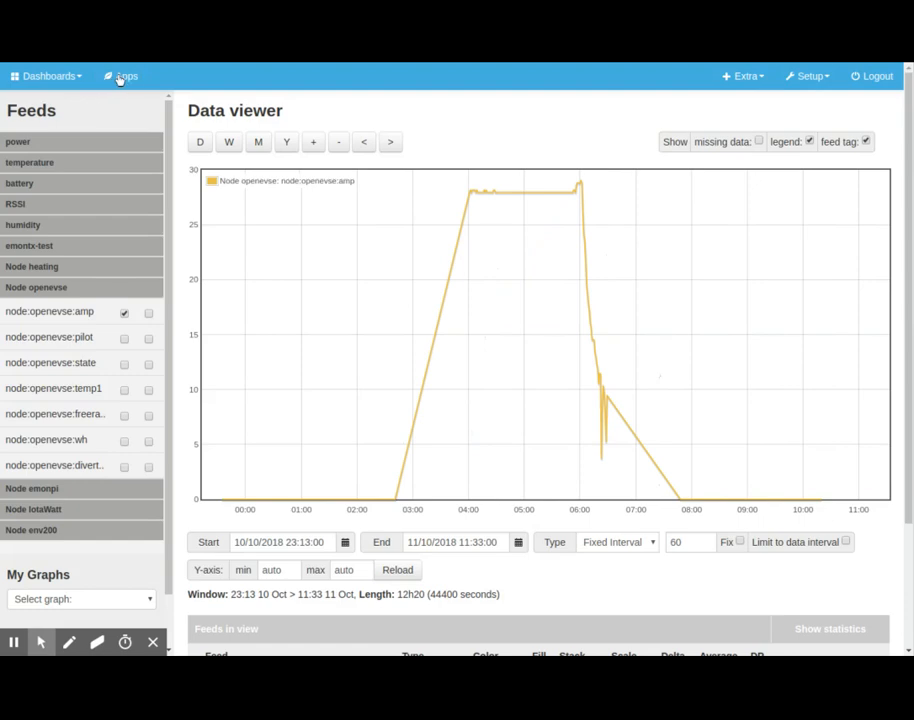
Start creating a 'Development: OpenEVSE' app from the Available Apps list.
left_click(122, 76)
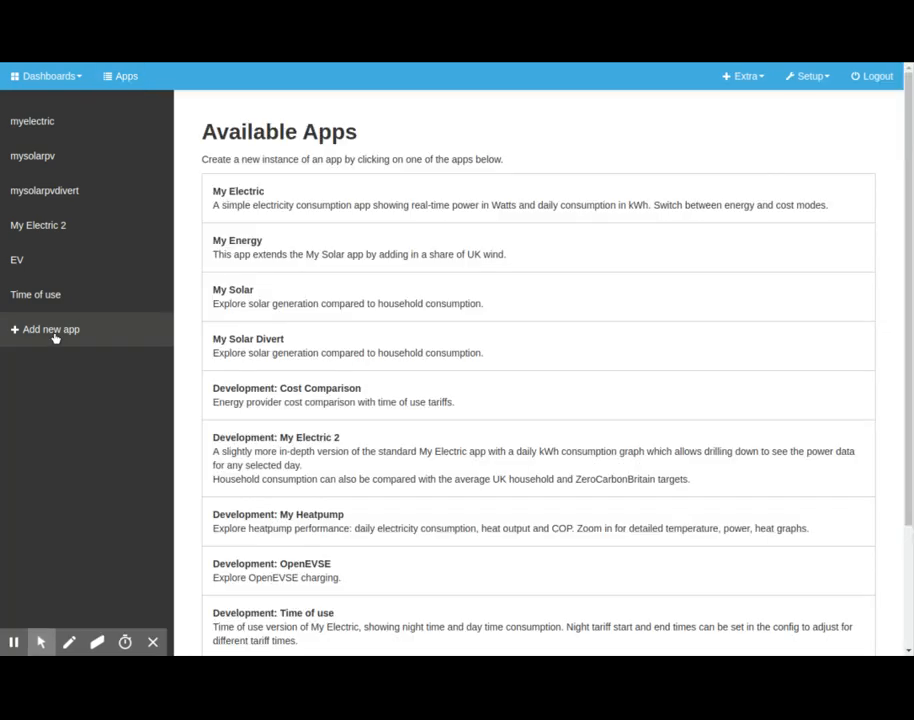
mouse_move(380, 536)
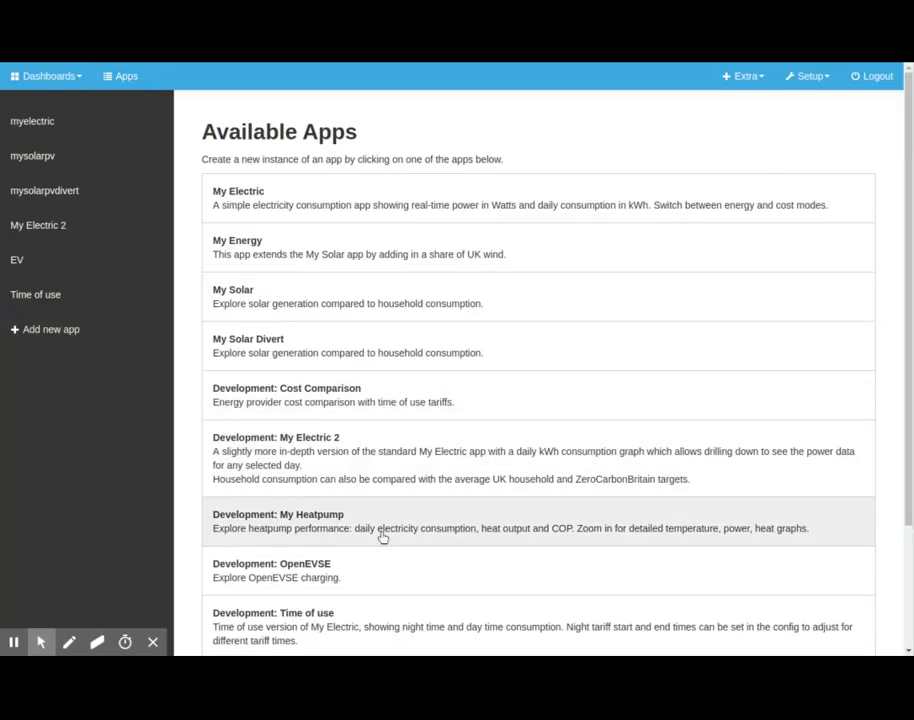
mouse_move(284, 580)
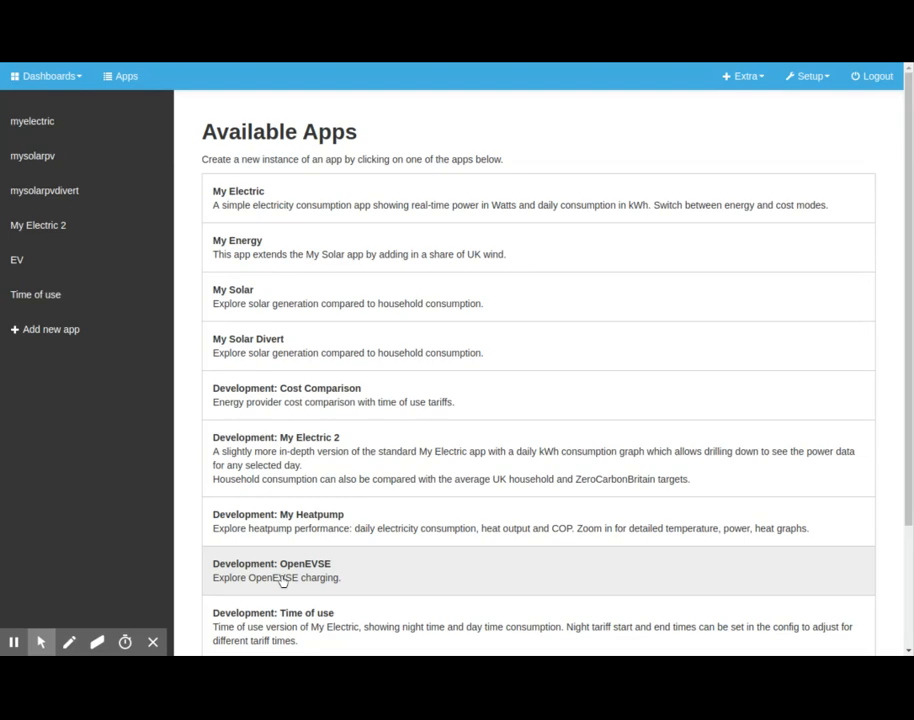
left_click(276, 570)
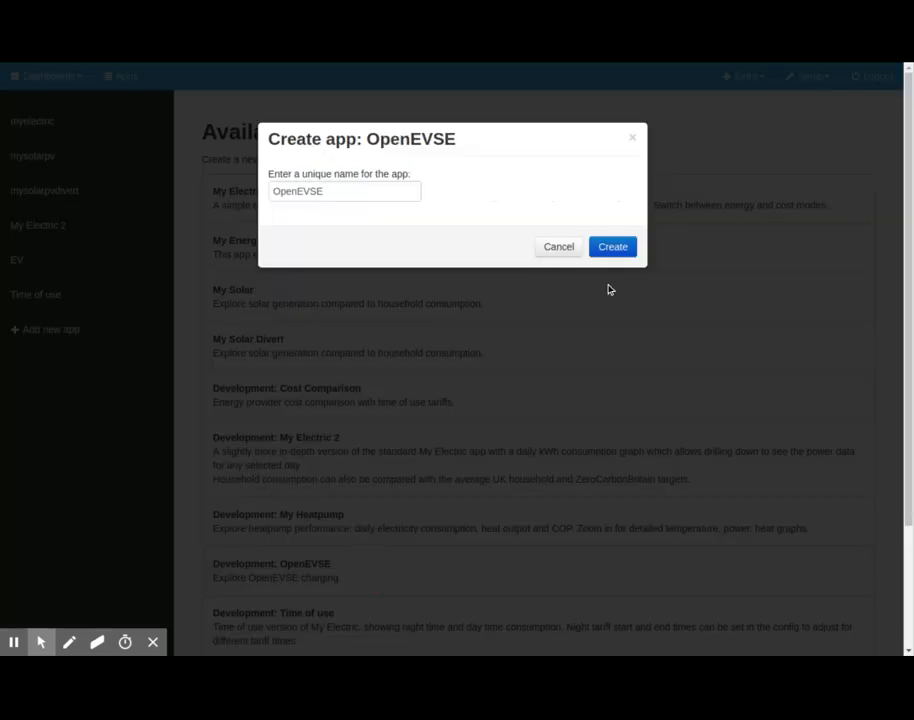
Create the OpenEVSE app linked to EV Power and EV kWh feeds and launch it.
left_click(612, 246)
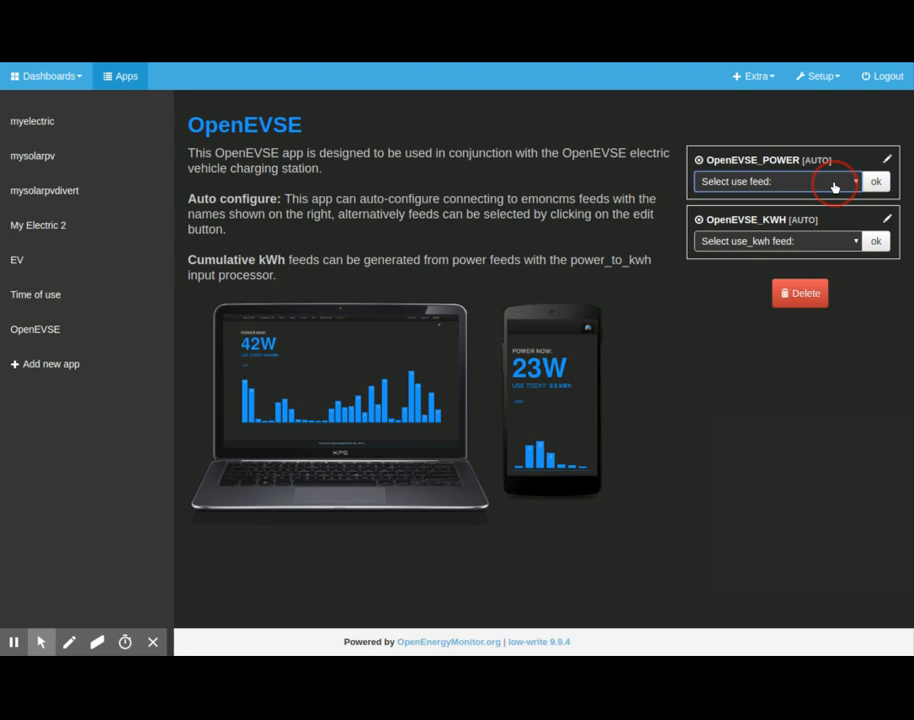
left_click(776, 180)
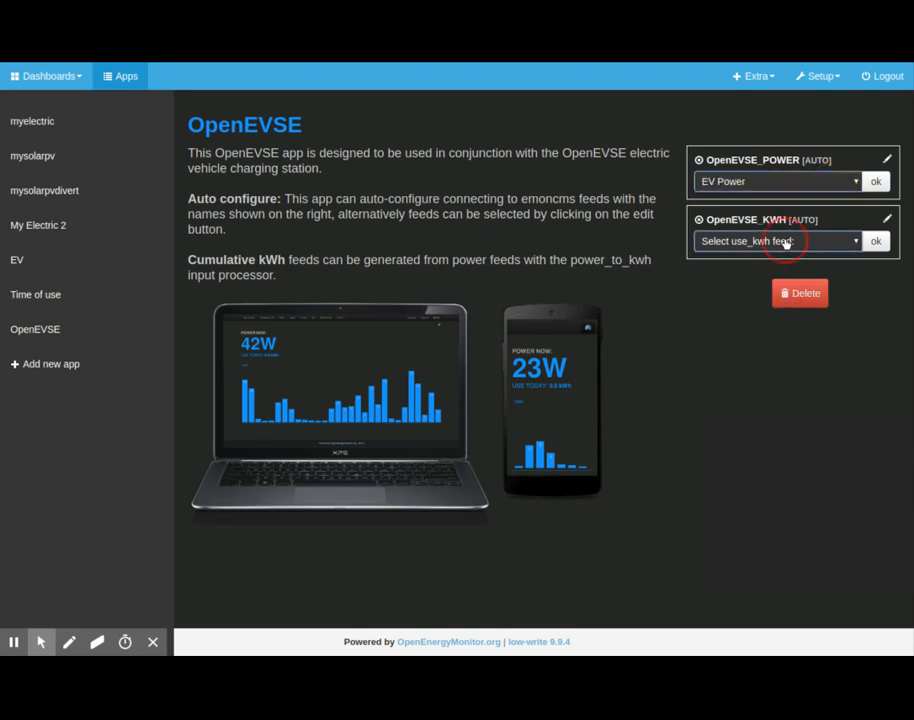
left_click(776, 240)
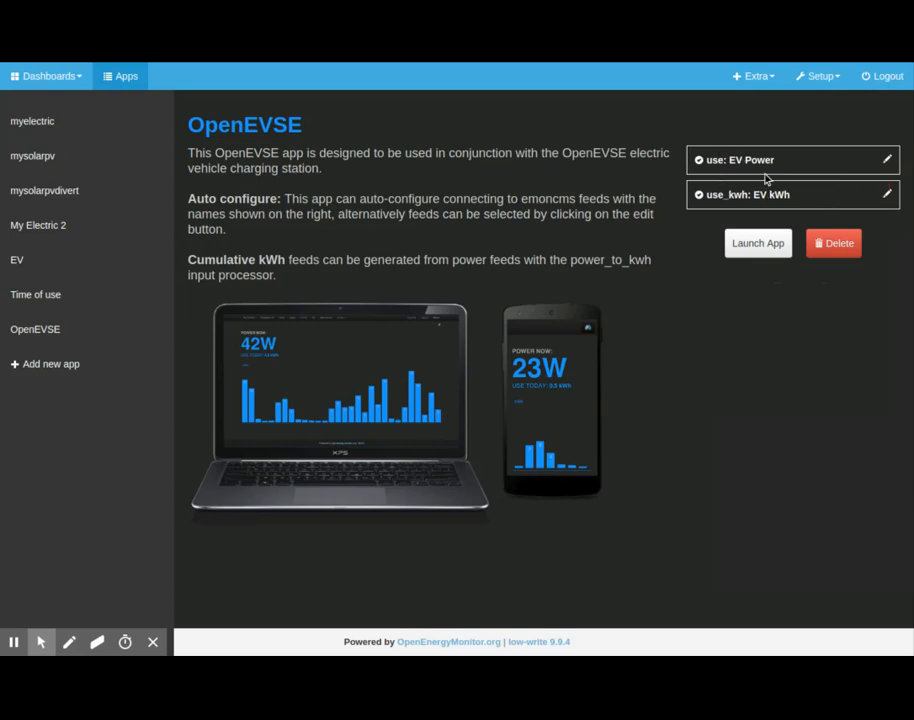
left_click(756, 244)
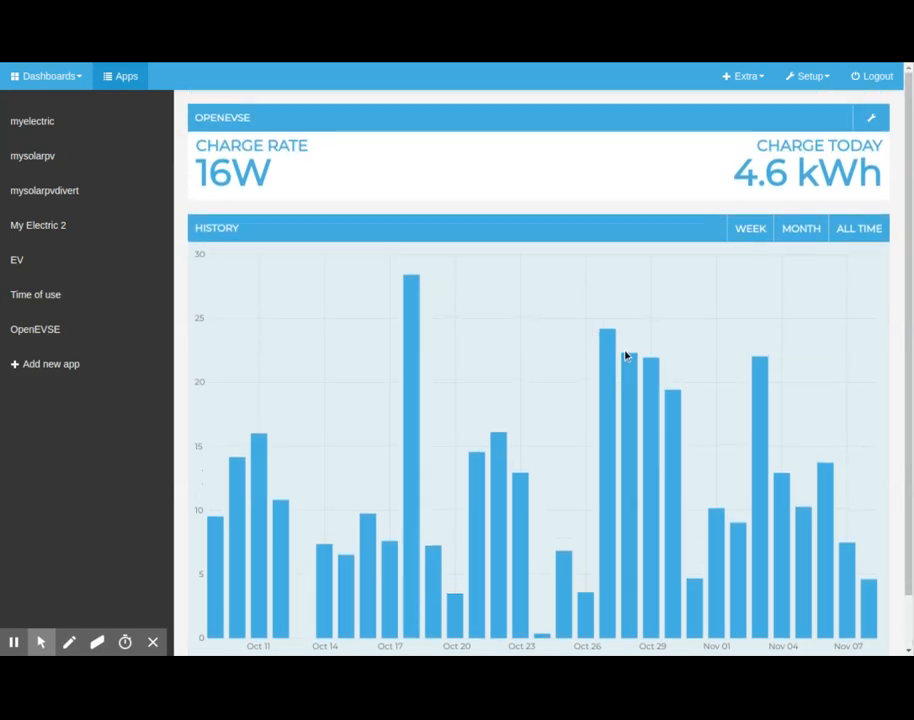
Drill into a daily kWh bar to show the Oct 12–Nov 08 power graph, then leave for the EV Power dashboard.
left_click(800, 228)
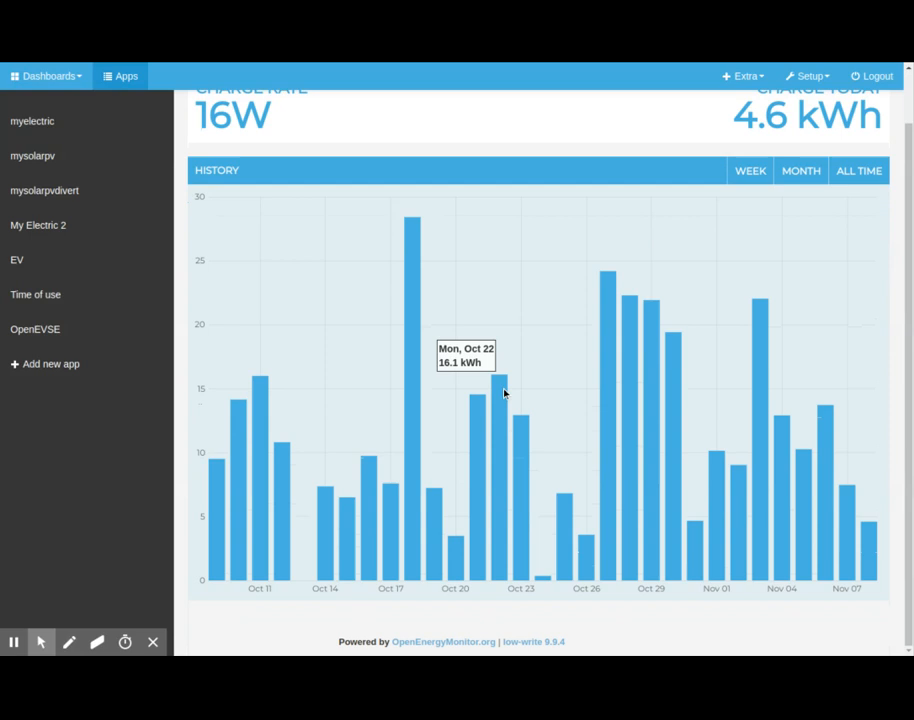
mouse_move(564, 408)
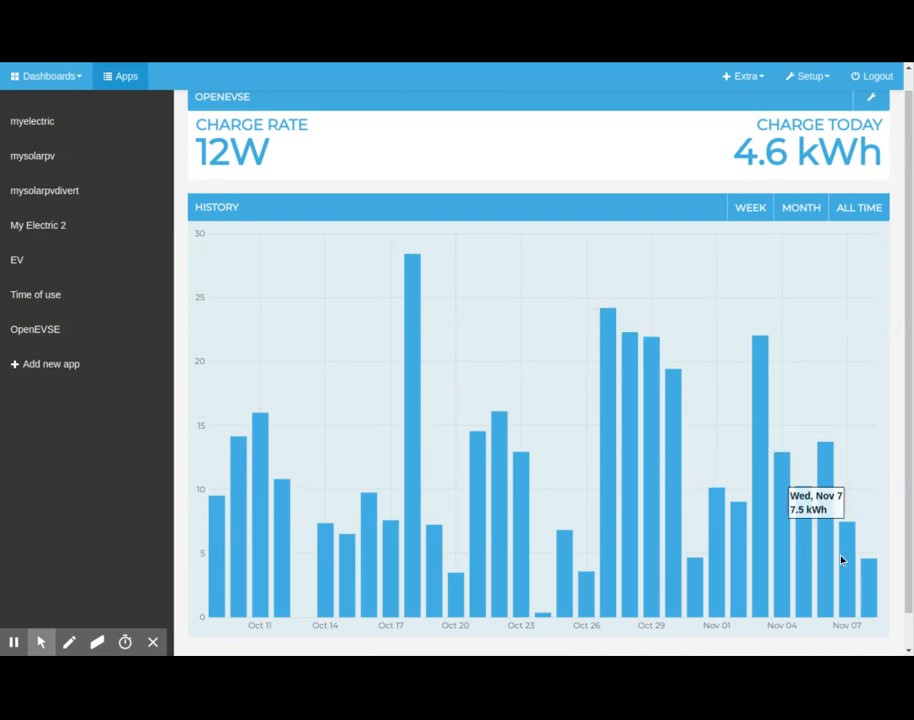
mouse_move(414, 414)
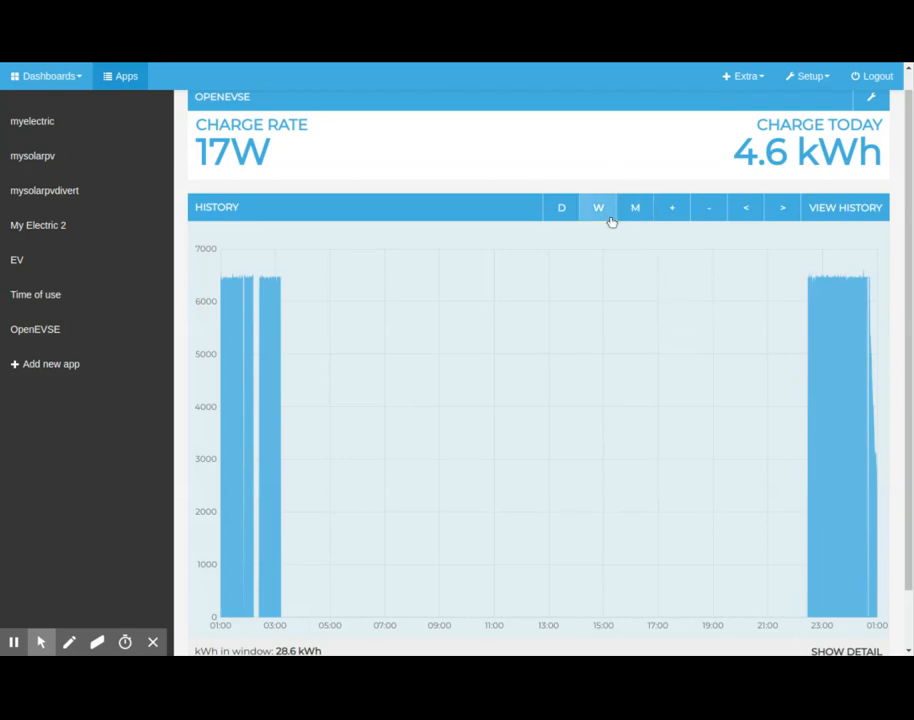
left_click(634, 206)
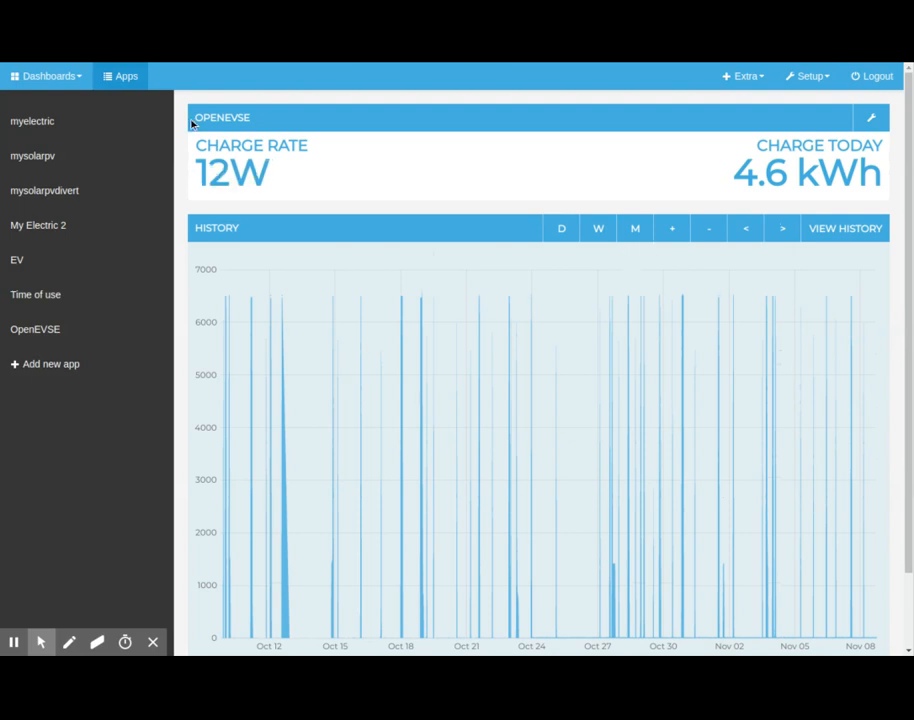
left_click(48, 76)
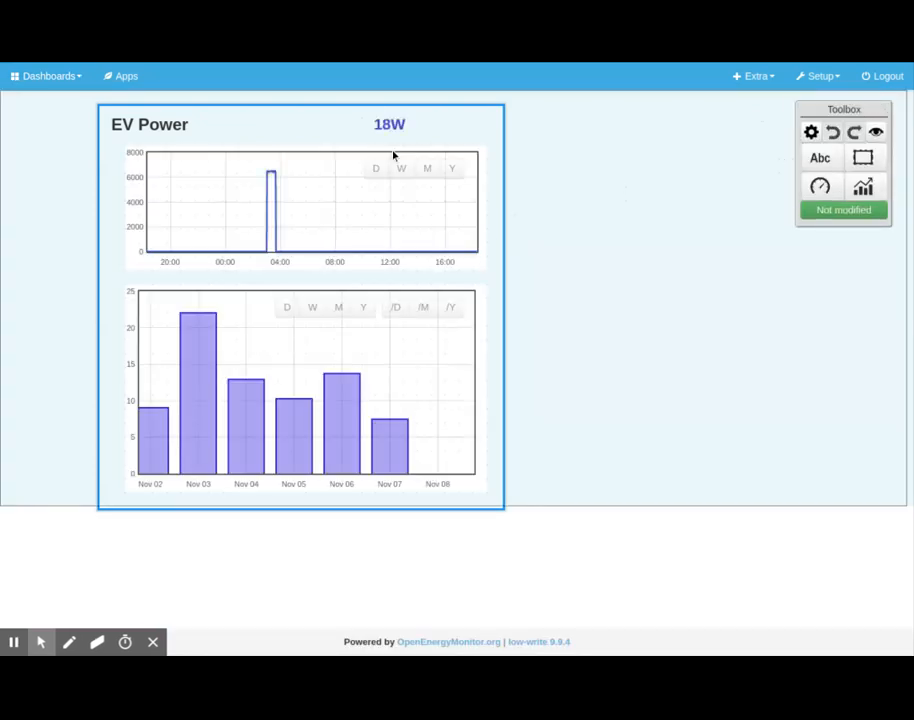
Select the EV Power dashboard widget, review the widget type list, then return to Setup > Feeds.
left_click(332, 124)
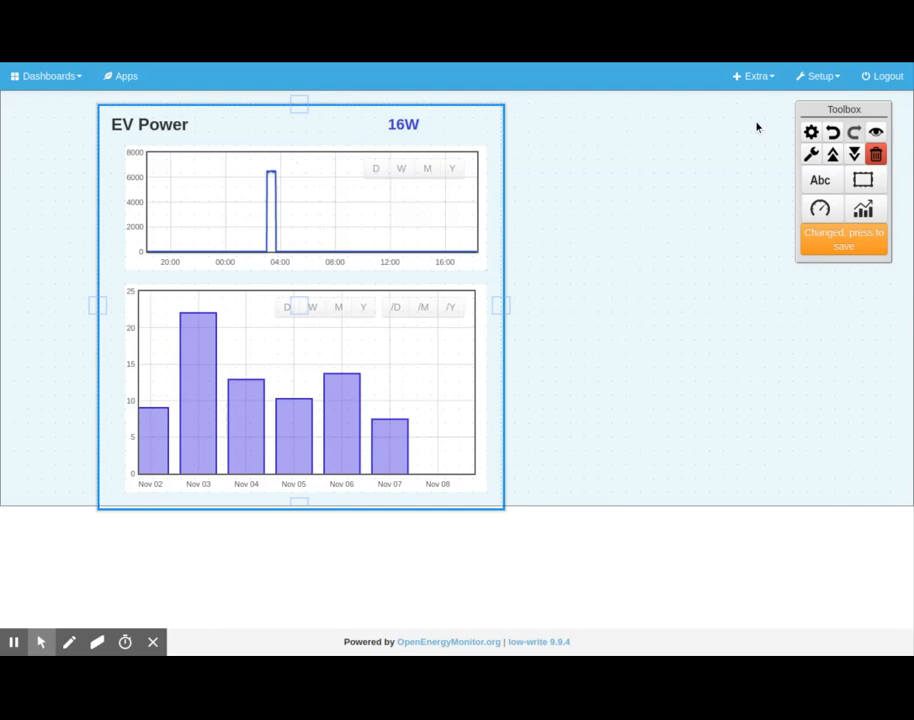
left_click(810, 154)
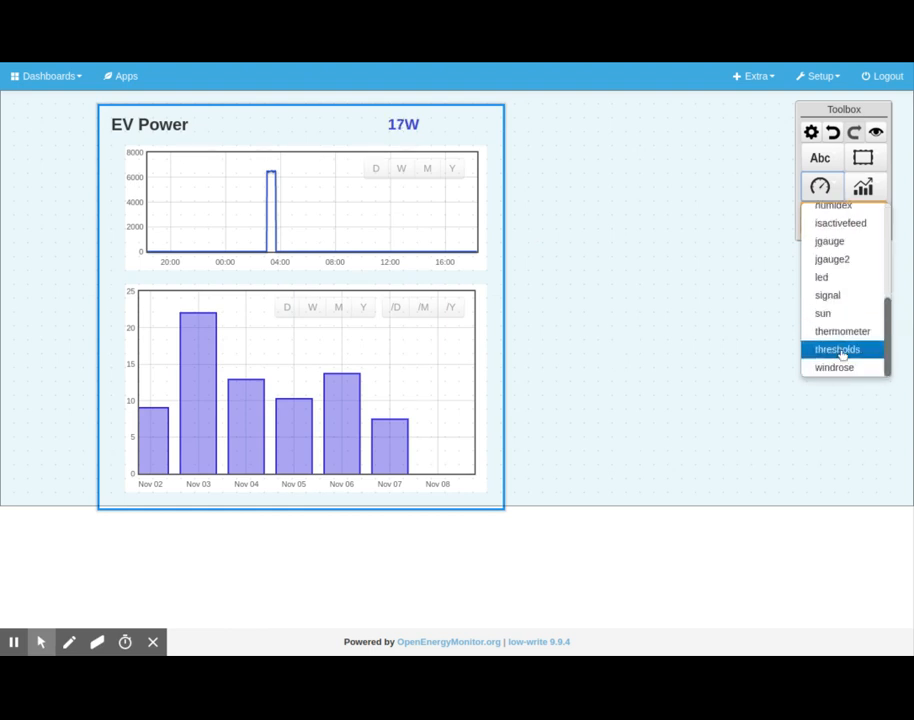
left_click(836, 348)
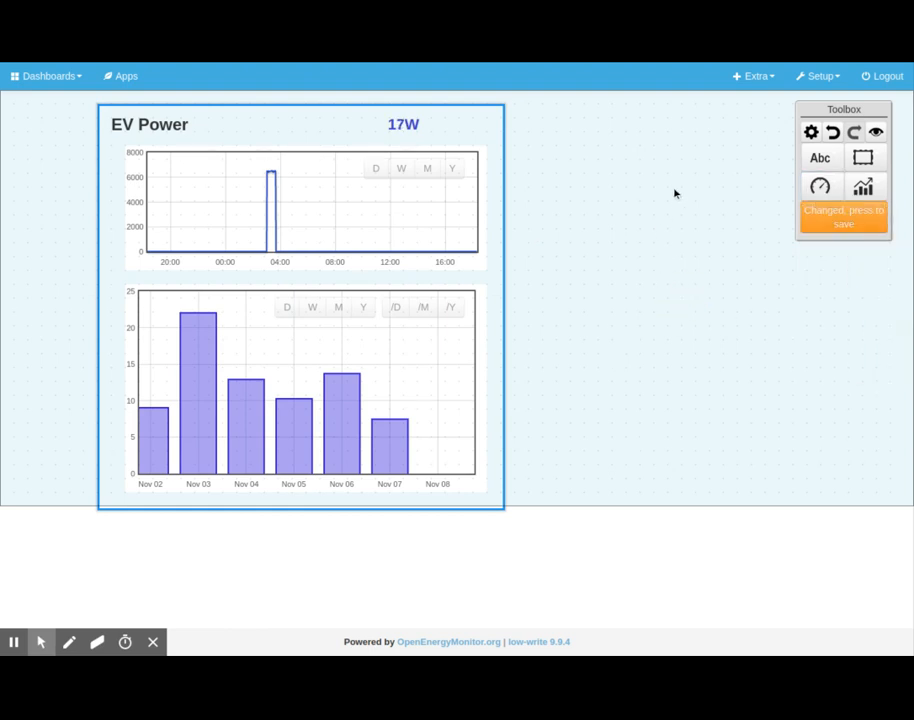
left_click(818, 76)
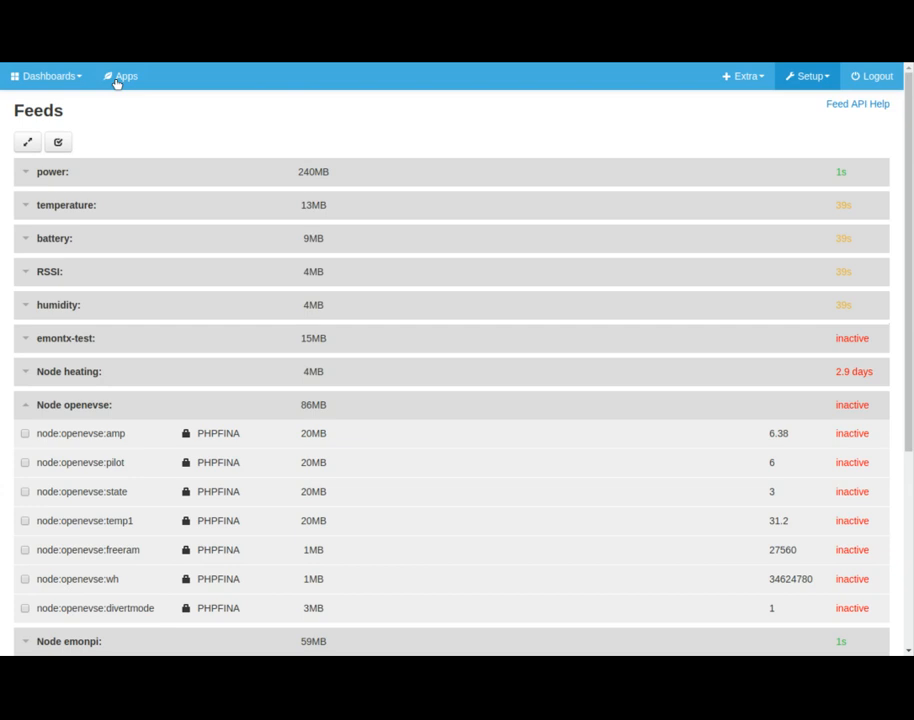
mouse_move(118, 84)
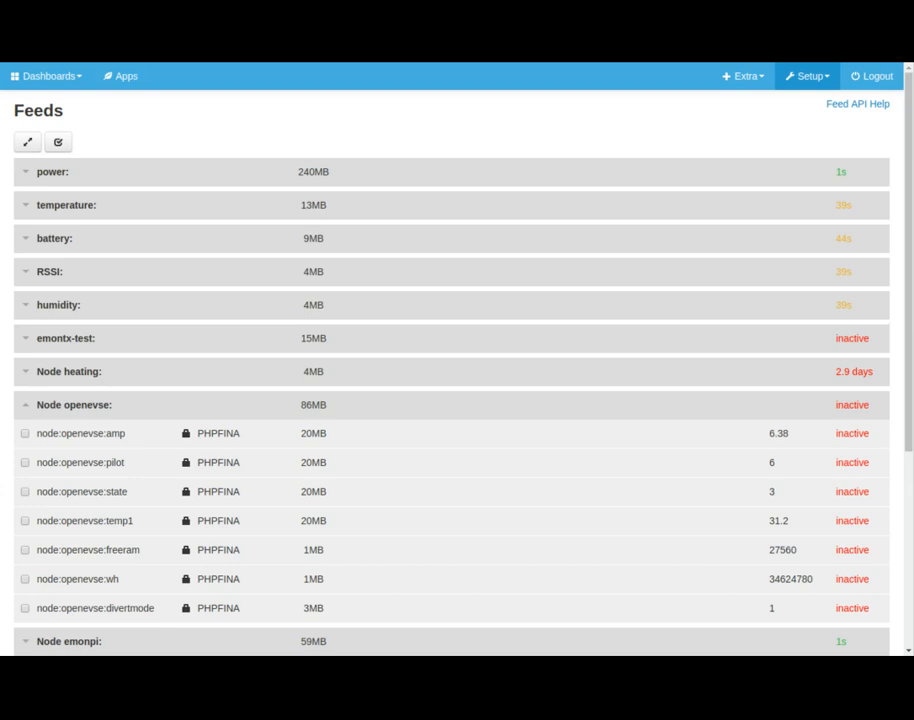
mouse_move(178, 64)
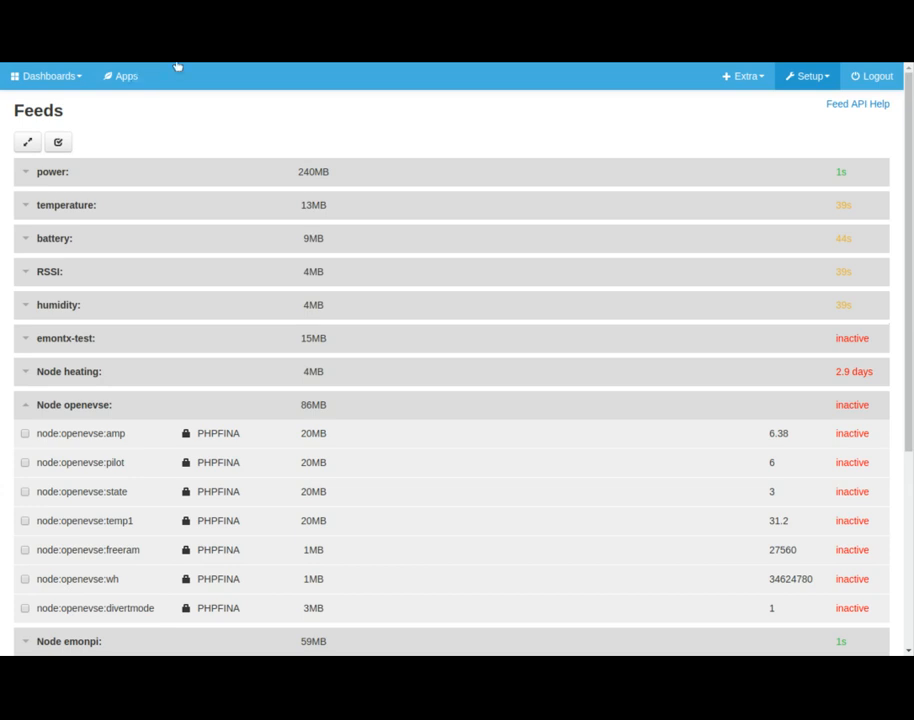
mouse_move(176, 66)
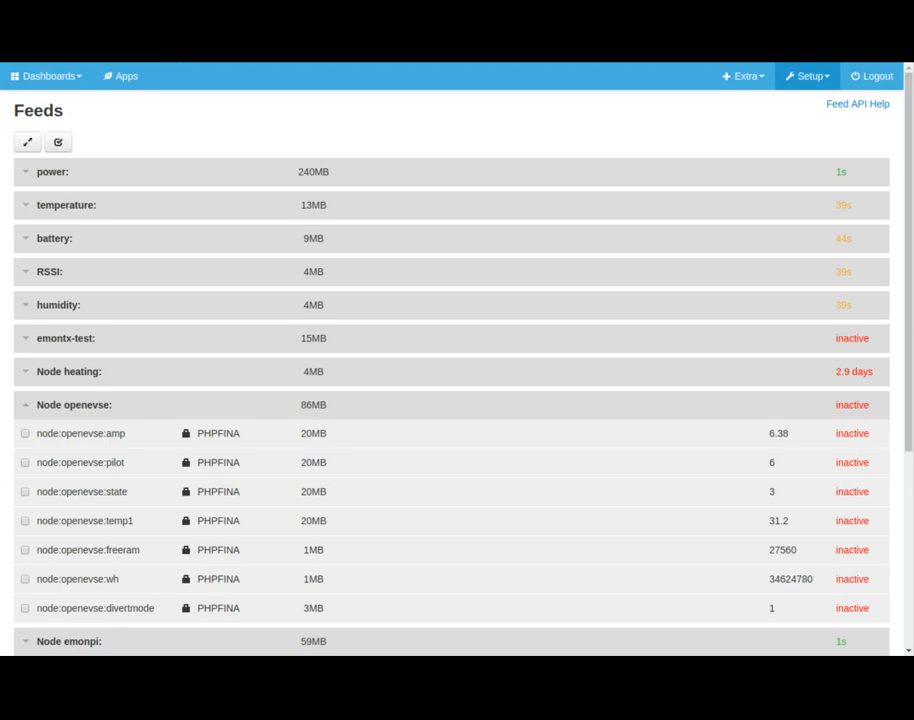